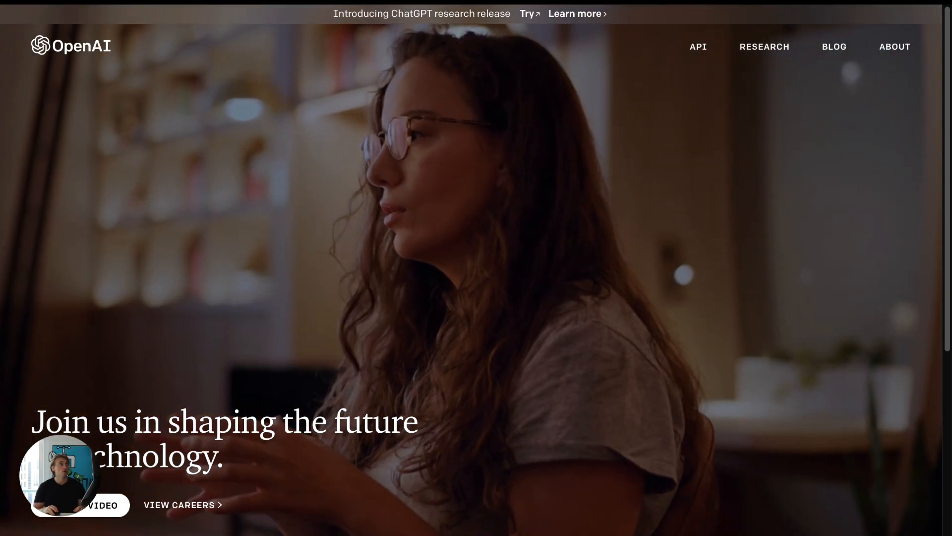
# Follow the API log-in link in the openai.com footer to reach the account login page.
pyautogui.scroll(-3)
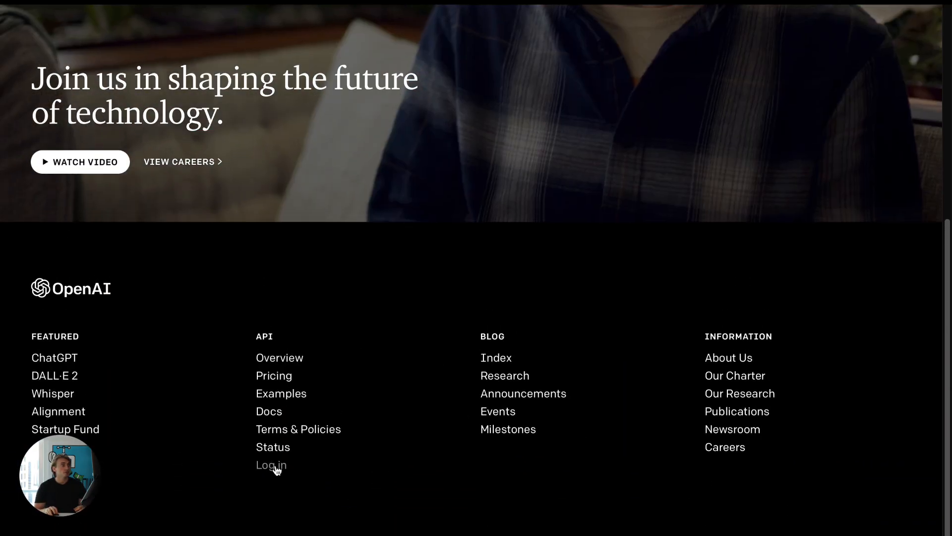
pyautogui.click(271, 465)
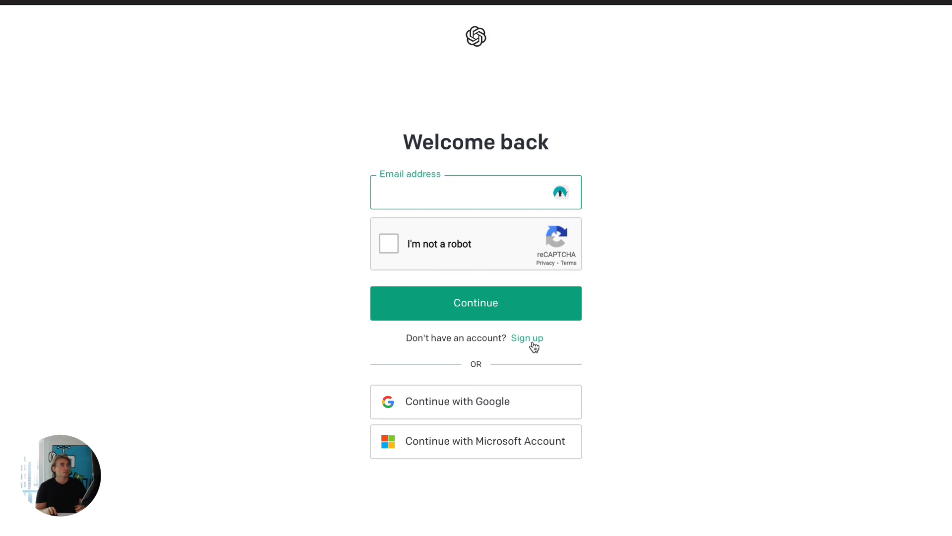
pyautogui.moveTo(440, 2)
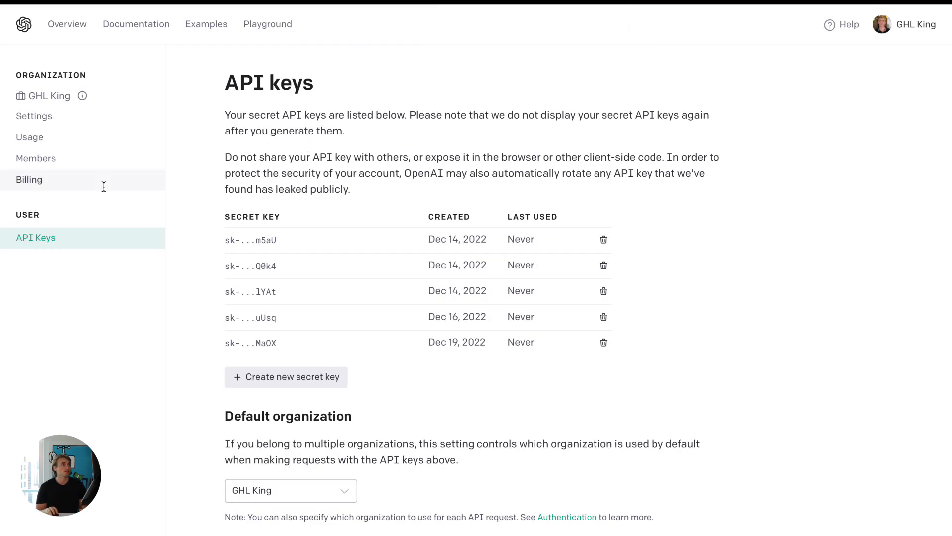
# From the API keys list, attempt a new secret key and hit the maximum-keys error.
pyautogui.click(67, 25)
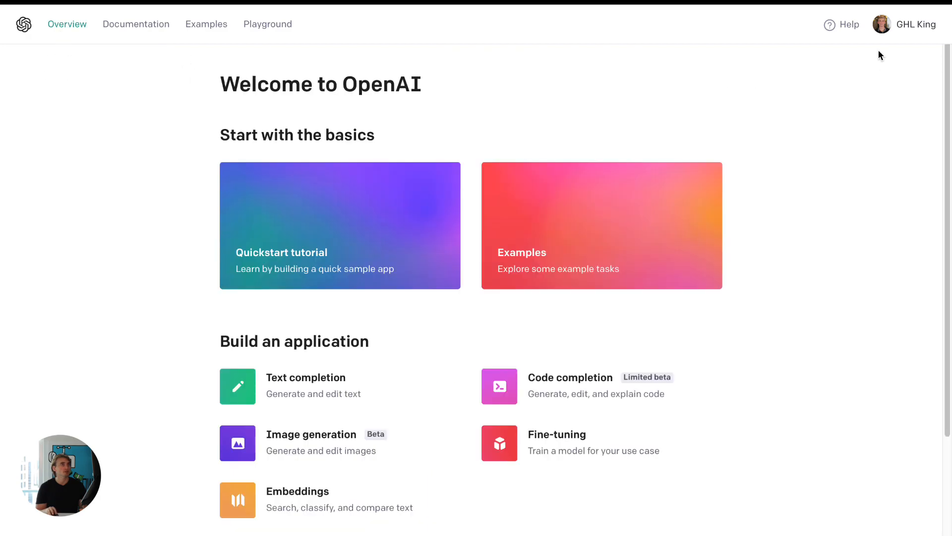
pyautogui.click(904, 24)
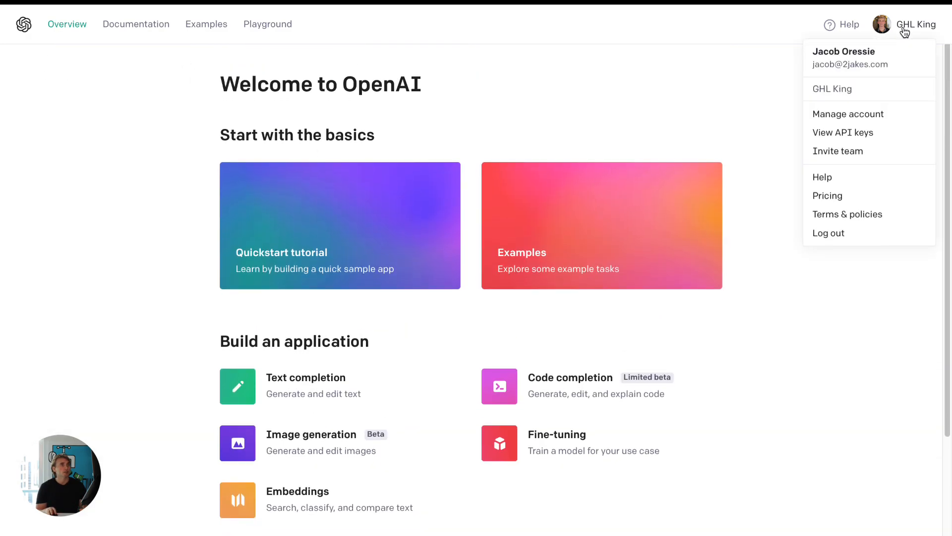
pyautogui.click(843, 132)
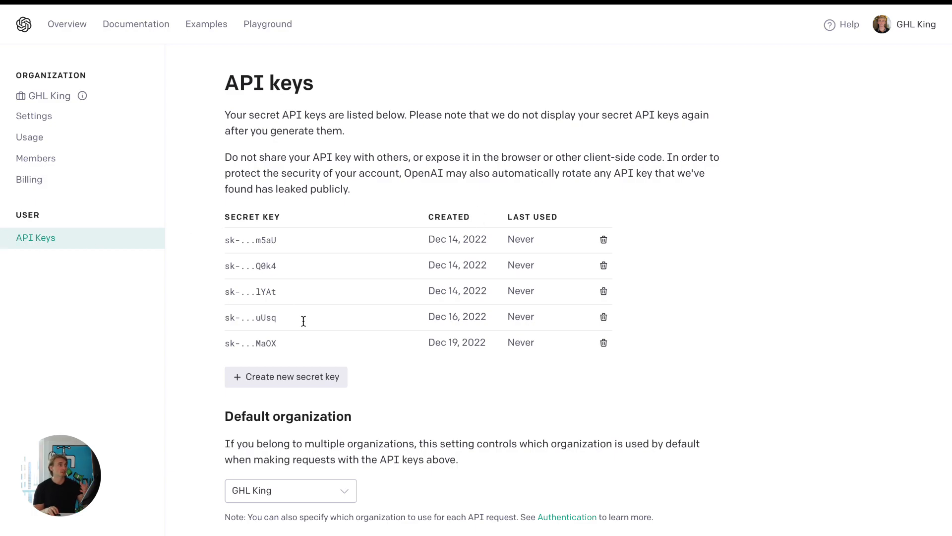
pyautogui.click(286, 377)
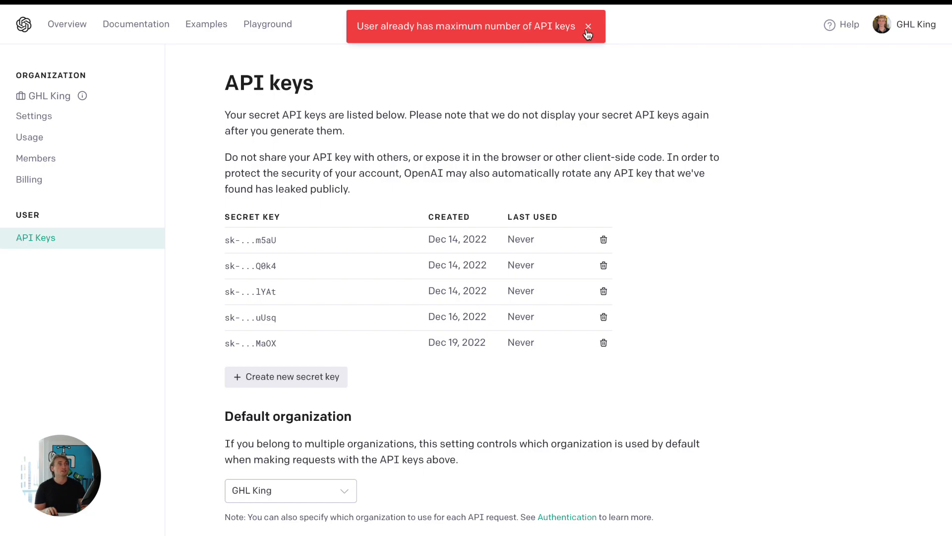
pyautogui.moveTo(314, 280)
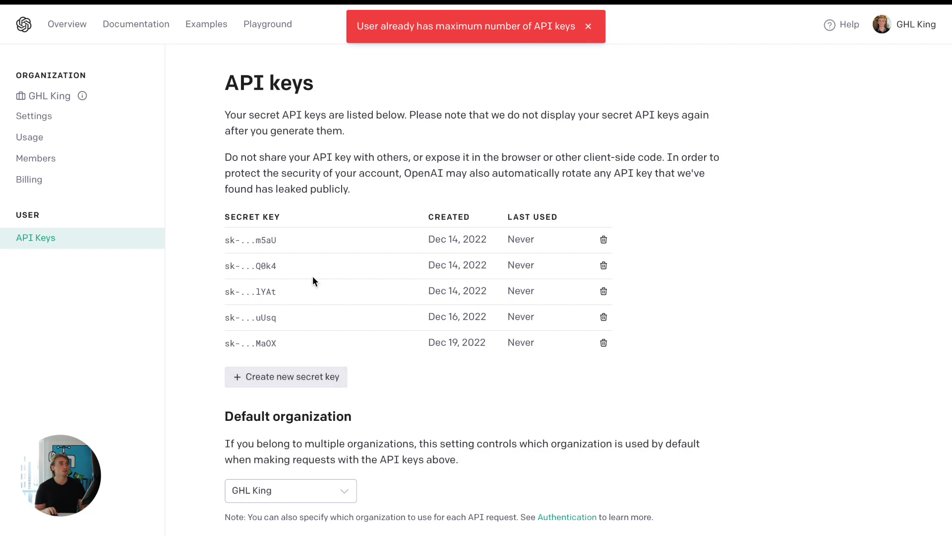
pyautogui.moveTo(389, 239)
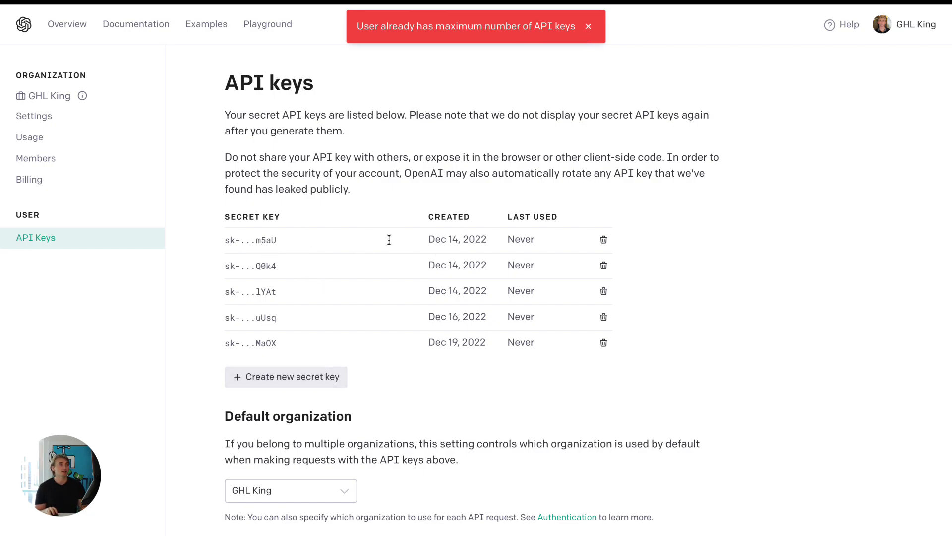
pyautogui.rightClick(389, 239)
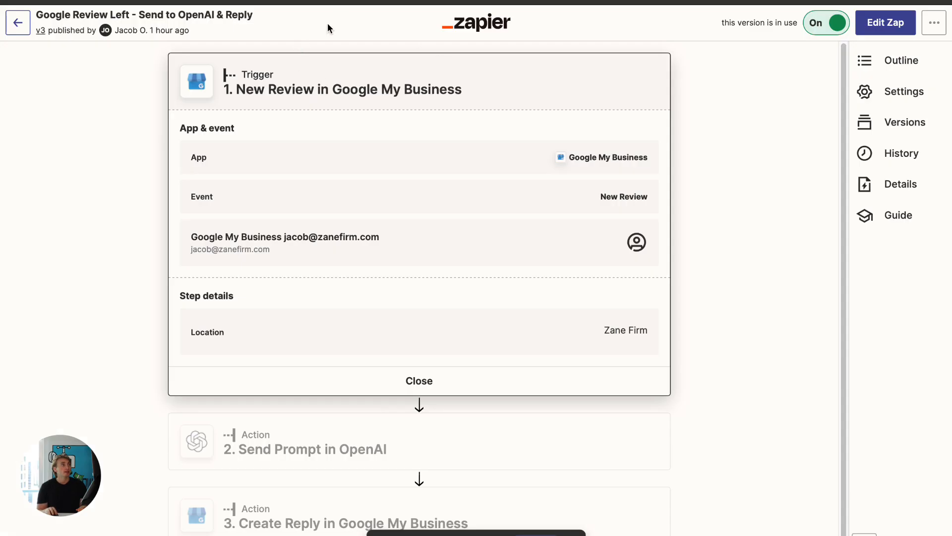
pyautogui.moveTo(427, 91)
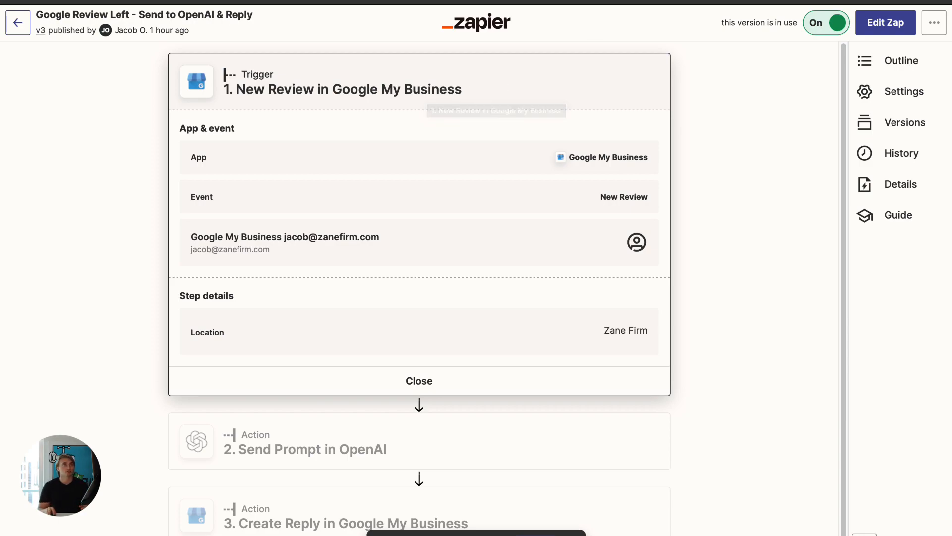
pyautogui.moveTo(885, 22)
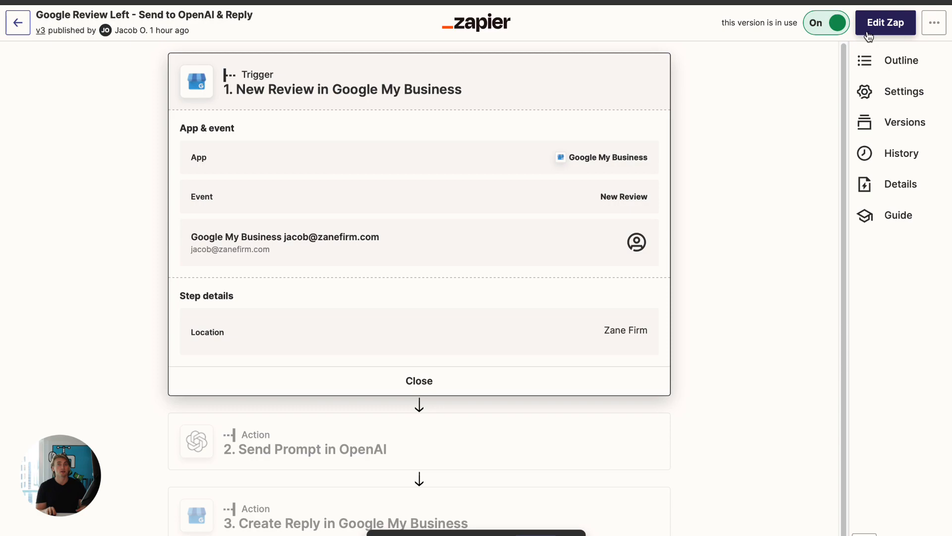
pyautogui.moveTo(582, 151)
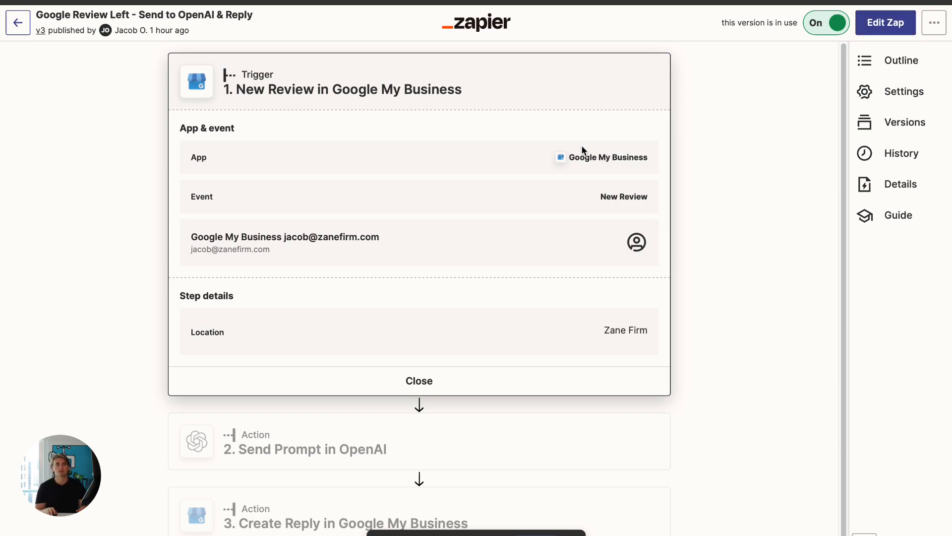
pyautogui.moveTo(574, 155)
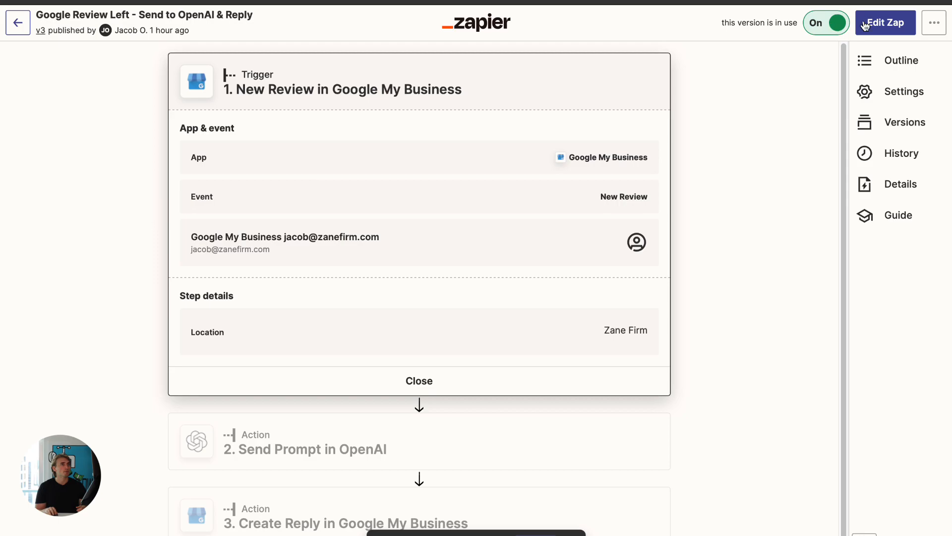
# Put the published review-reply zap into draft editing mode with Edit Zap.
pyautogui.click(884, 22)
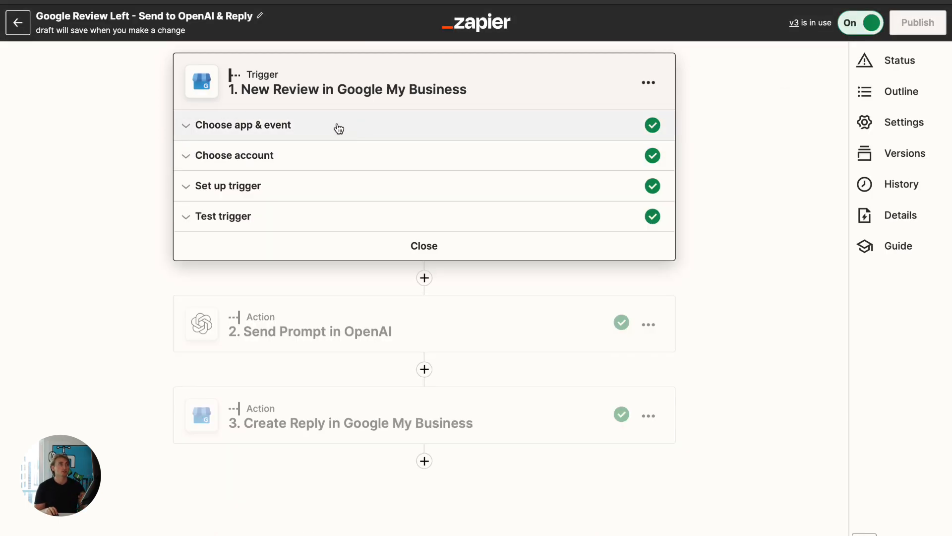
# Check the Google My Business trigger's account and Zane Firm location, then run its test.
pyautogui.click(240, 125)
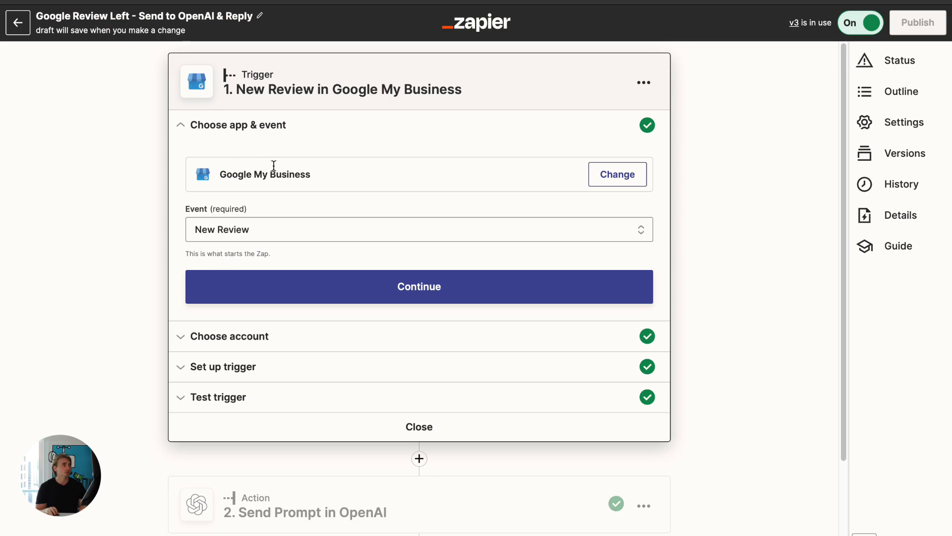
pyautogui.click(616, 174)
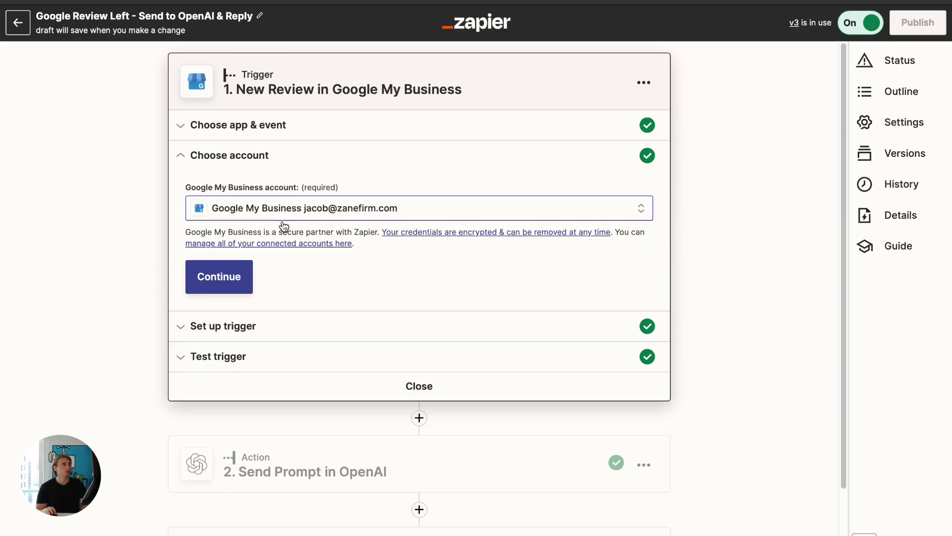
pyautogui.click(218, 276)
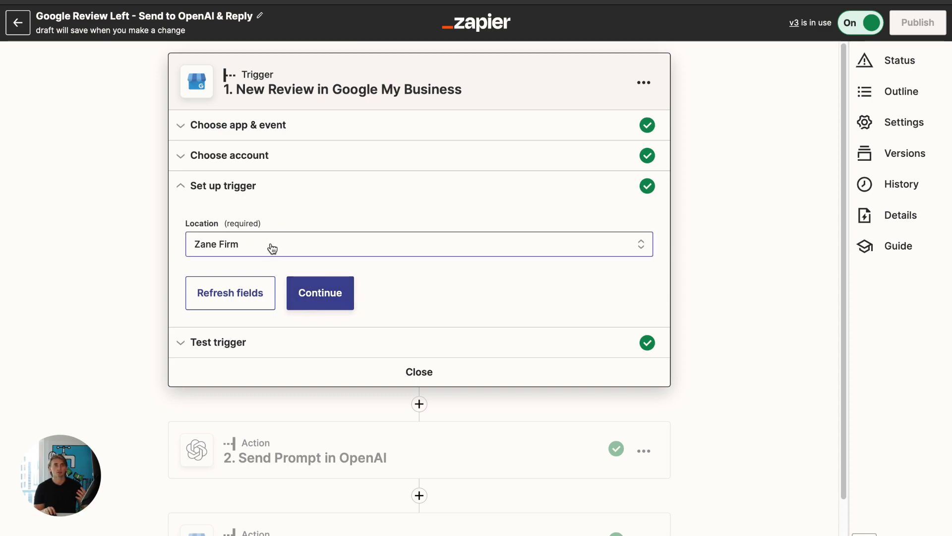
pyautogui.click(230, 155)
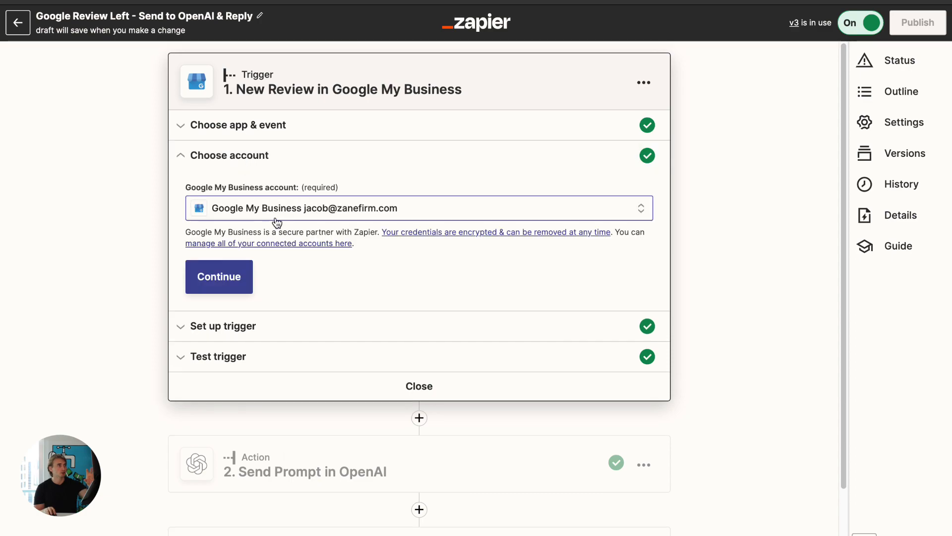
pyautogui.moveTo(294, 220)
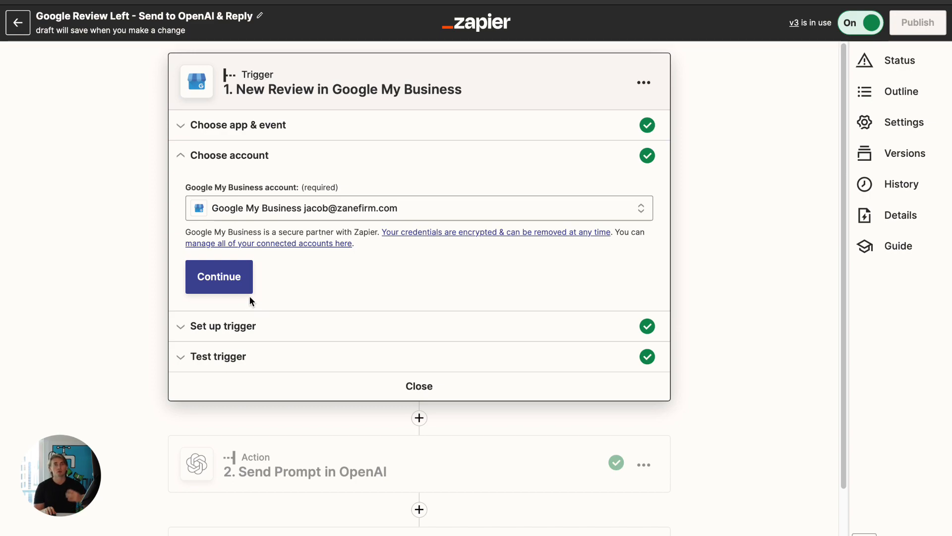
pyautogui.click(218, 276)
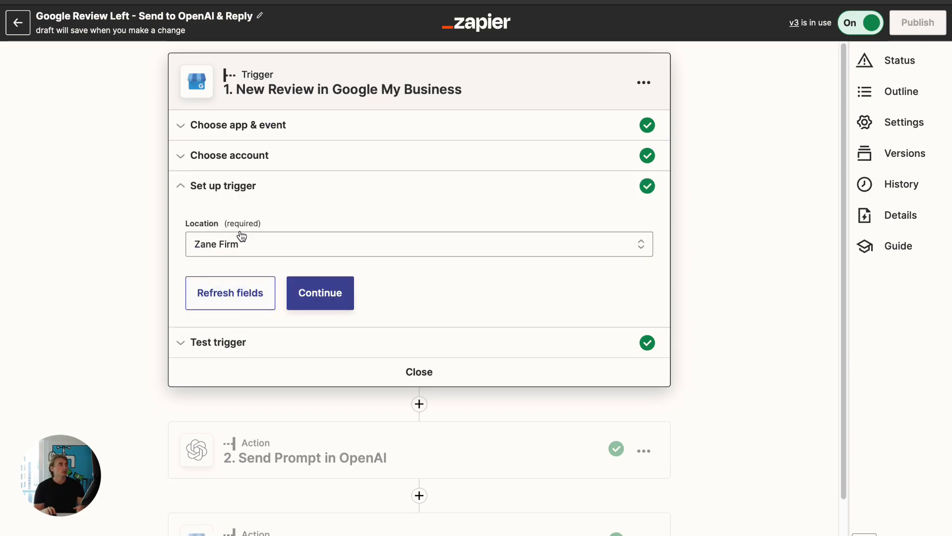
pyautogui.click(419, 244)
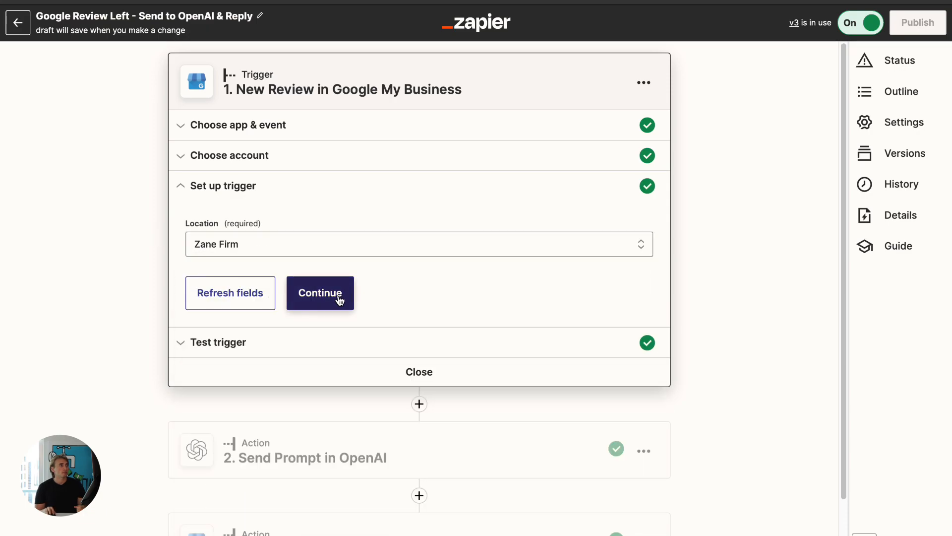
pyautogui.click(319, 292)
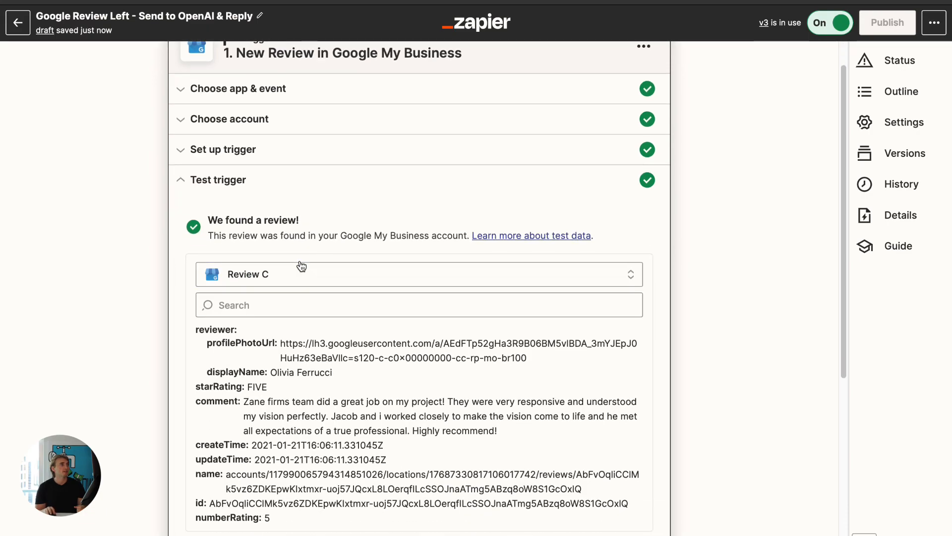
# Compare the sample reviews and accept the five-star review with a written comment as test data.
pyautogui.click(417, 273)
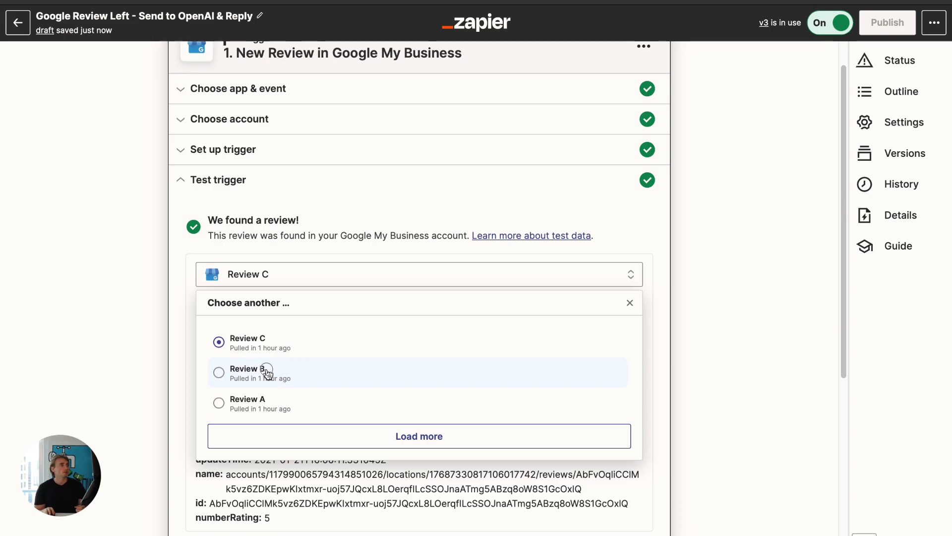
pyautogui.click(218, 368)
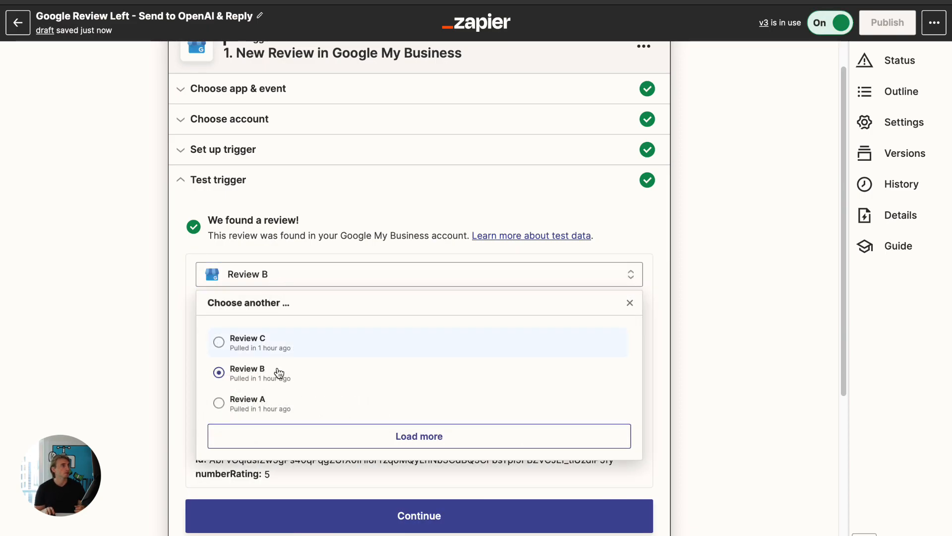
pyautogui.click(247, 373)
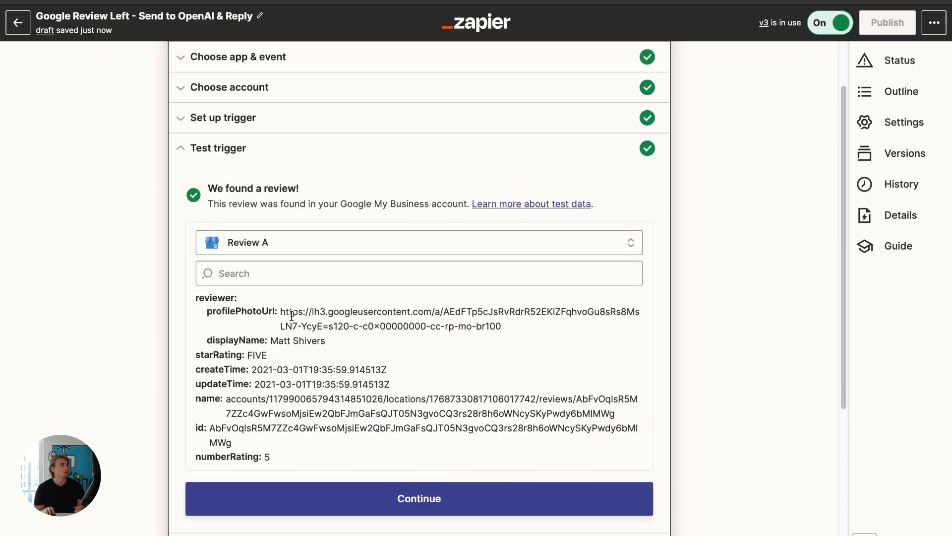
pyautogui.click(419, 498)
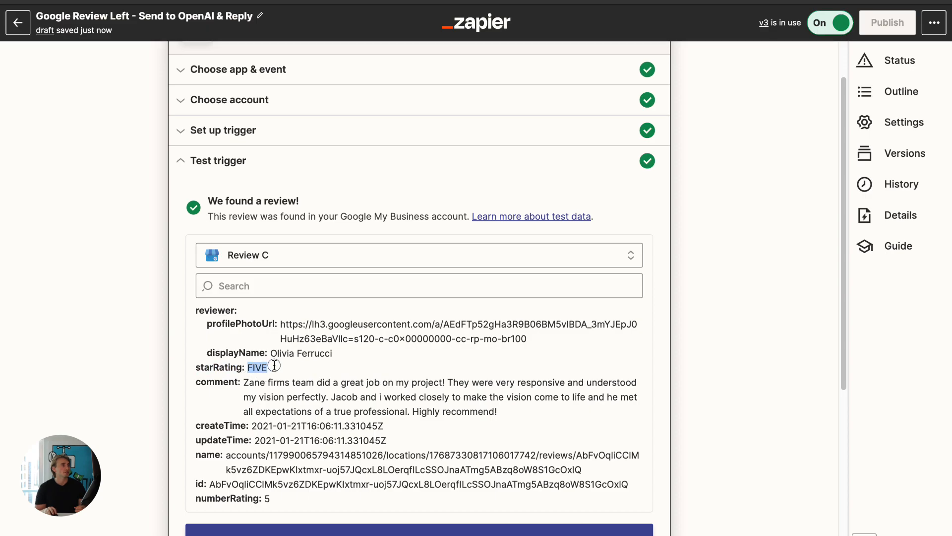
pyautogui.moveTo(241, 382); pyautogui.dragTo(498, 411)
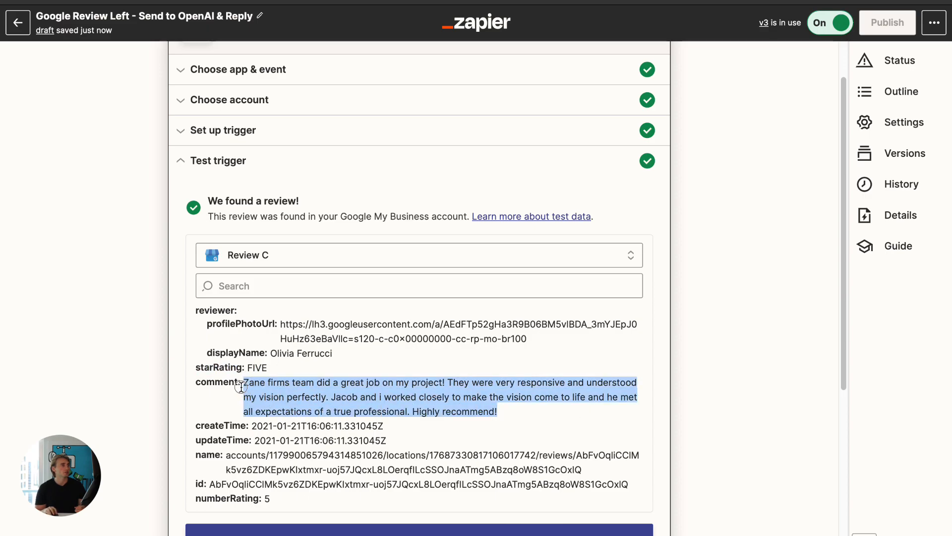
pyautogui.click(273, 397)
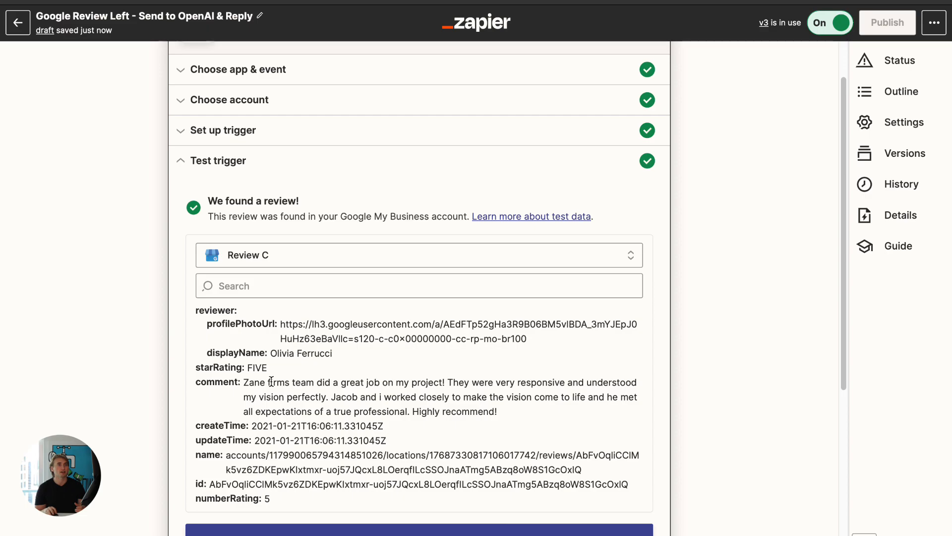
pyautogui.scroll(-3)
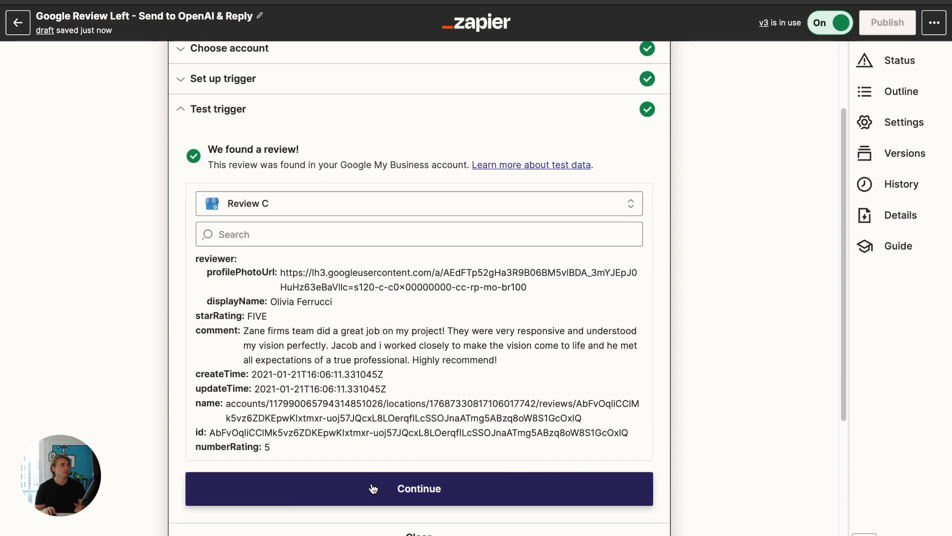
pyautogui.click(419, 488)
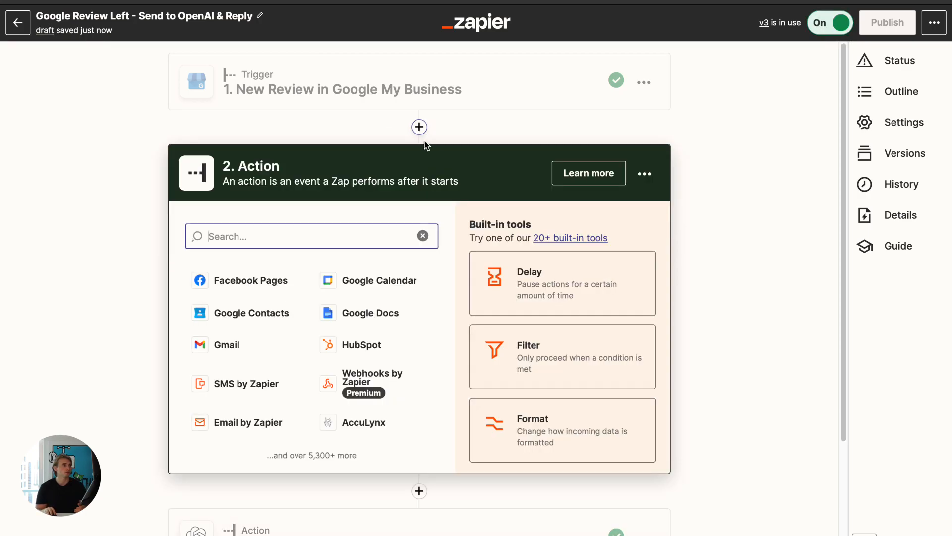
# Set step 2's app to OpenAI (Beta) with the Send Prompt event.
pyautogui.click(644, 173)
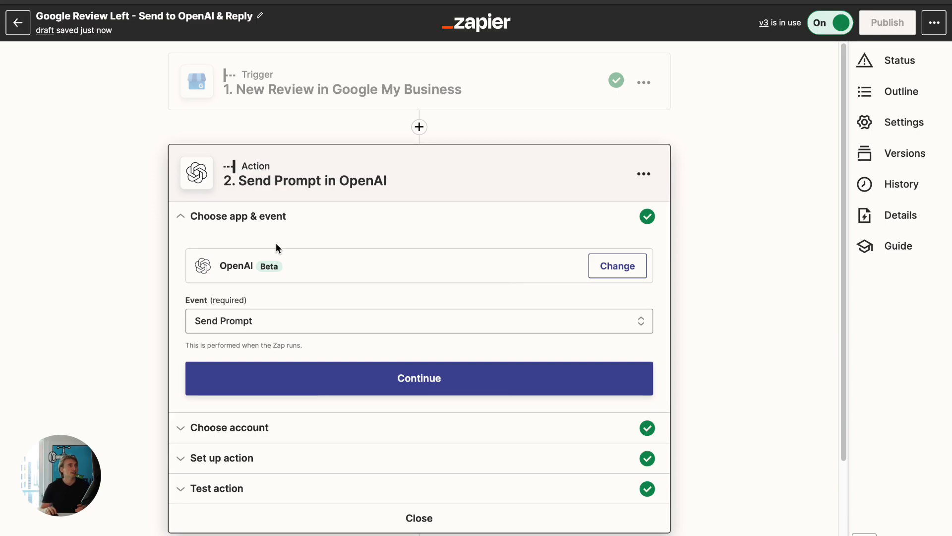
pyautogui.moveTo(542, 252)
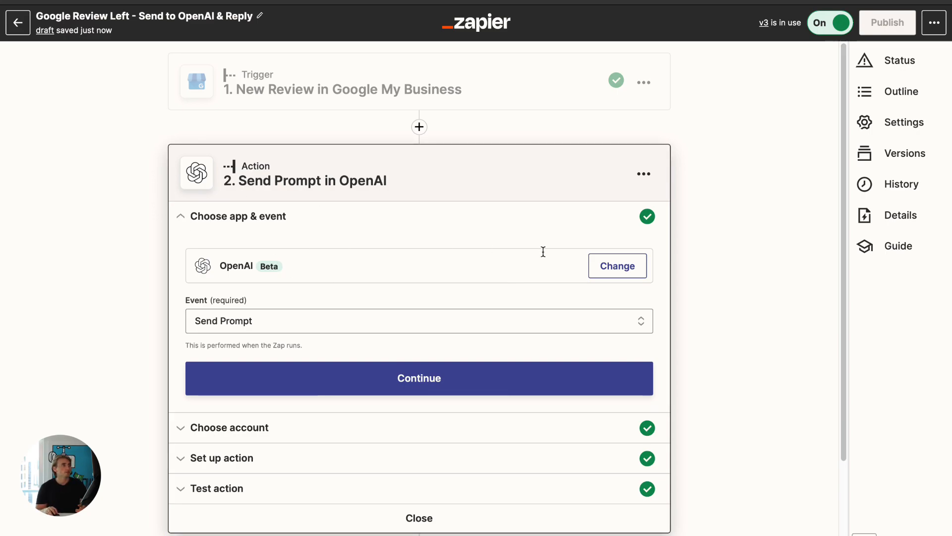
pyautogui.click(616, 265)
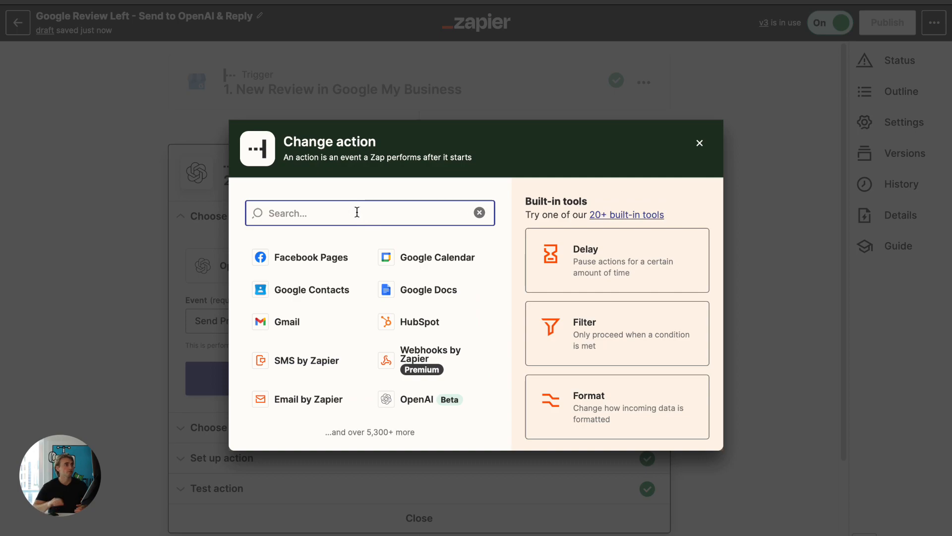
pyautogui.write('open')
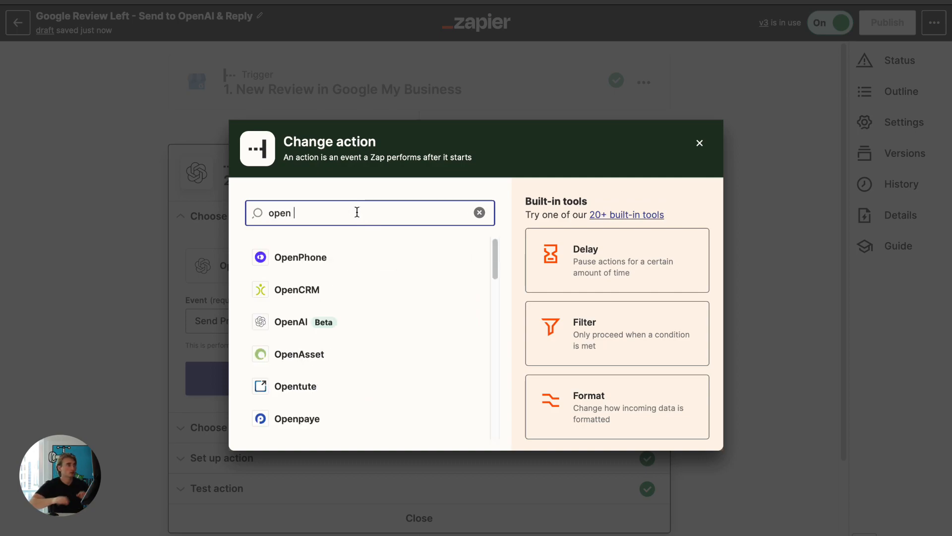
pyautogui.click(364, 321)
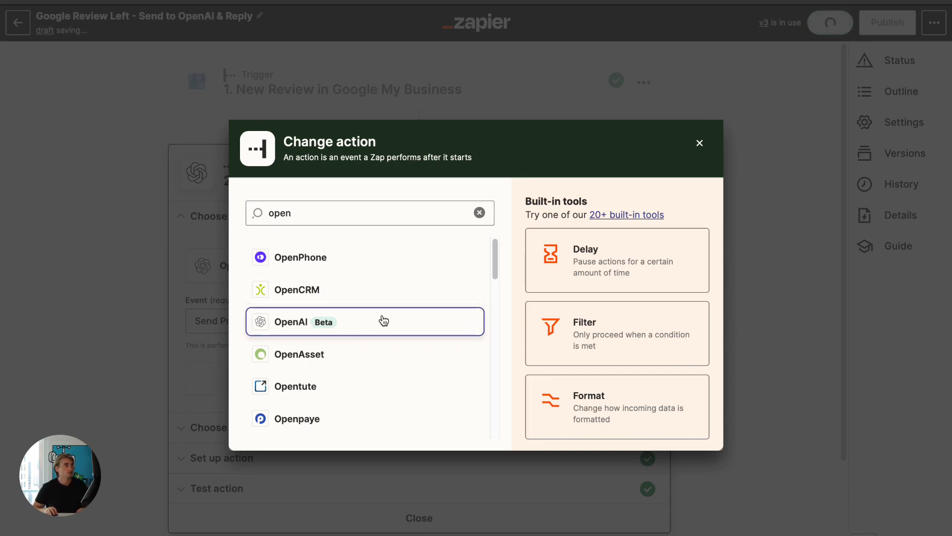
pyautogui.click(365, 322)
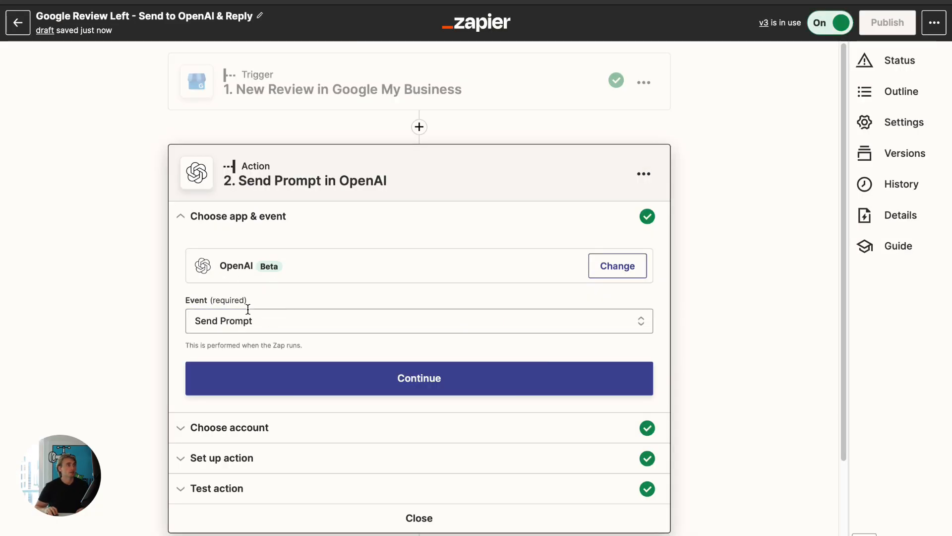
pyautogui.click(419, 321)
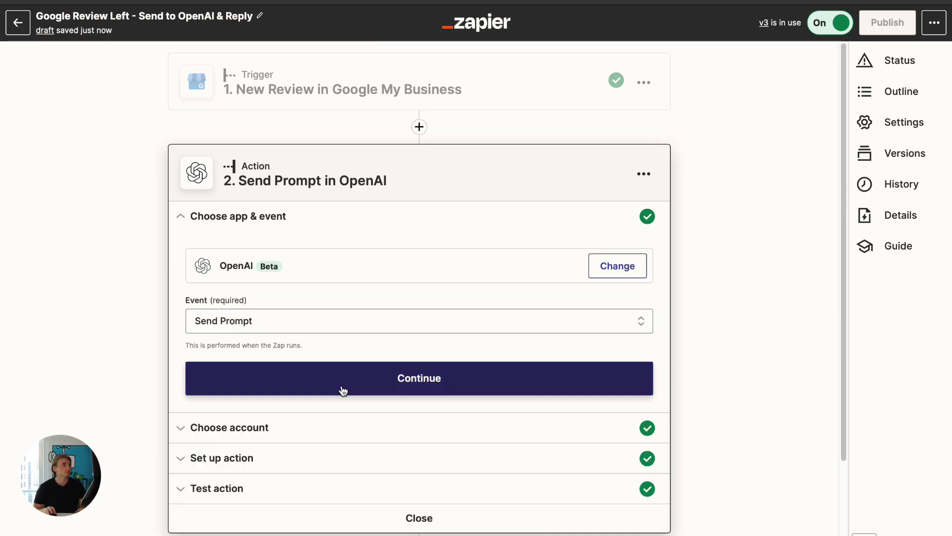
pyautogui.click(419, 378)
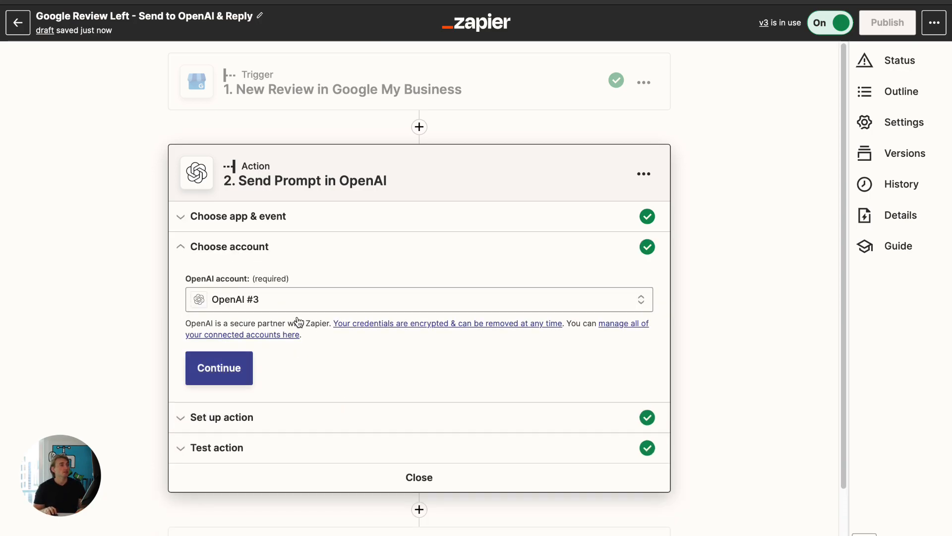
# Keep OpenAI #3 as the prompt step's connected account.
pyautogui.click(419, 298)
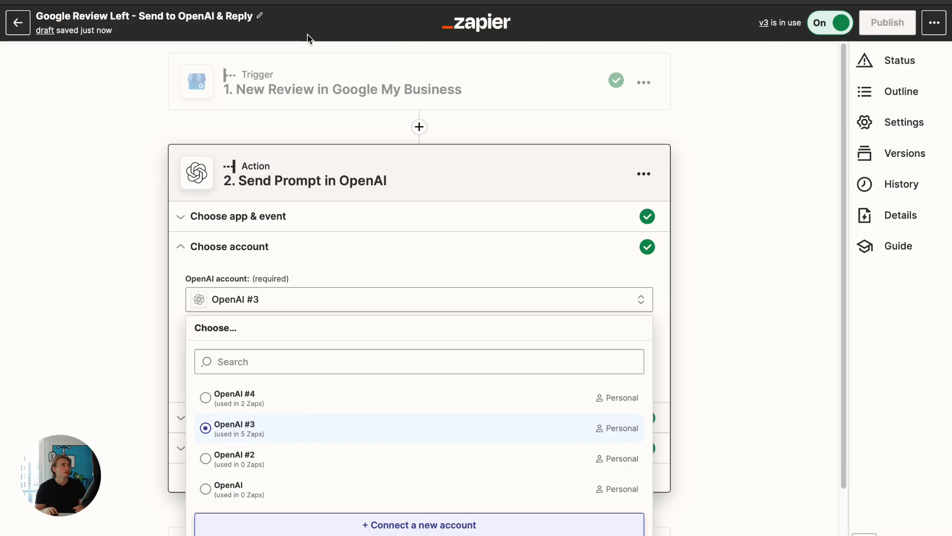
pyautogui.moveTo(127, 371)
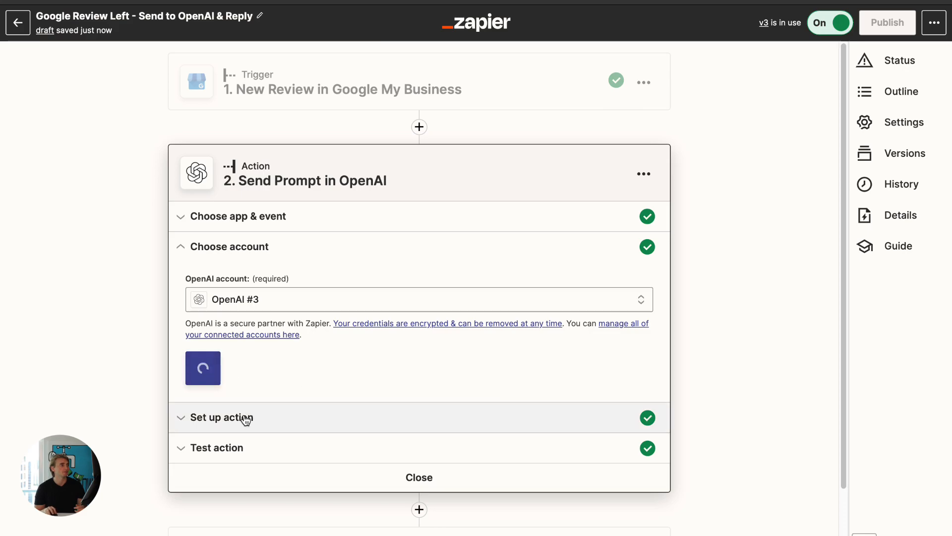
pyautogui.scroll(-3)
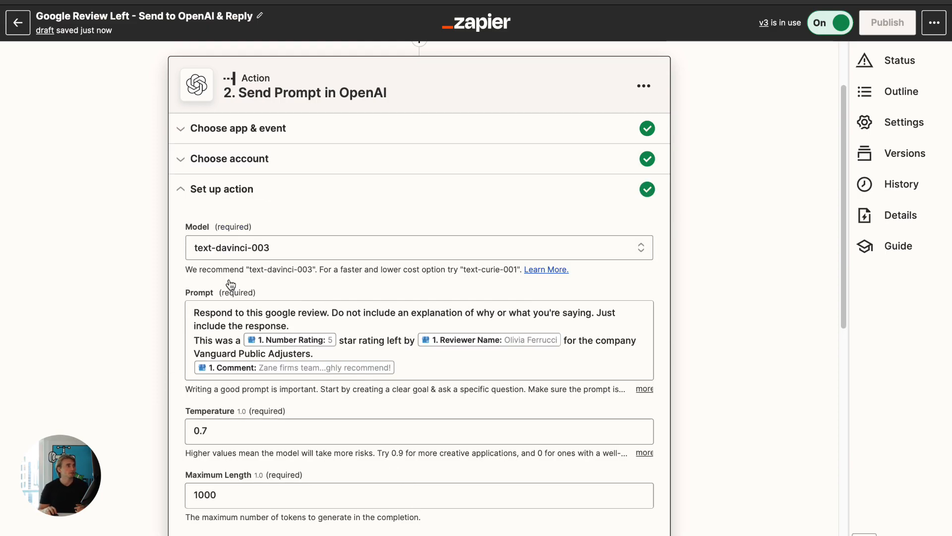
# Look through the Model dropdown options and leave text-davinci-003 selected.
pyautogui.click(418, 247)
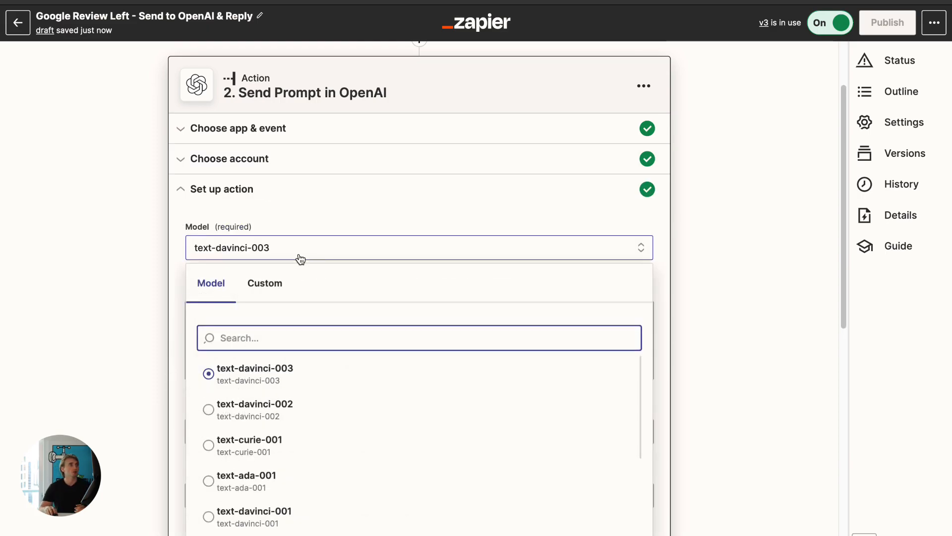
pyautogui.moveTo(313, 260)
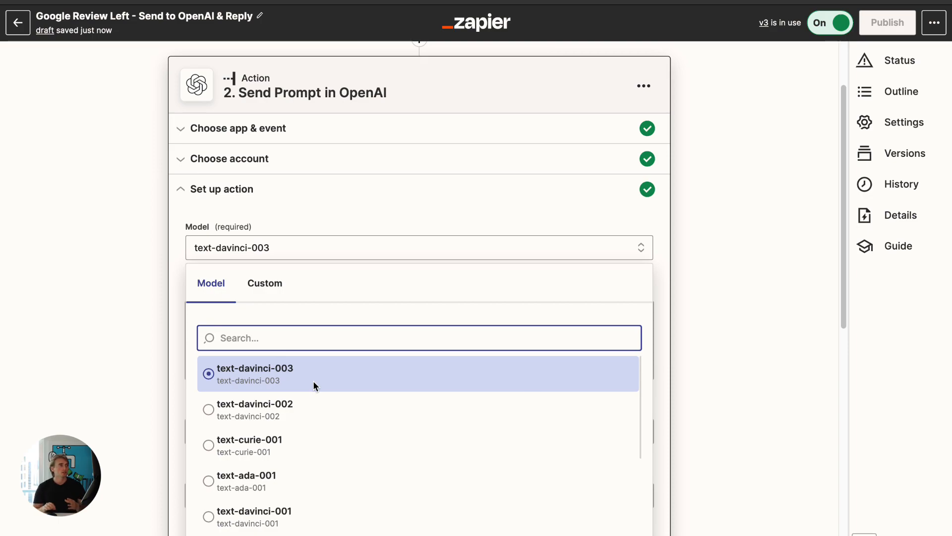
pyautogui.moveTo(260, 375)
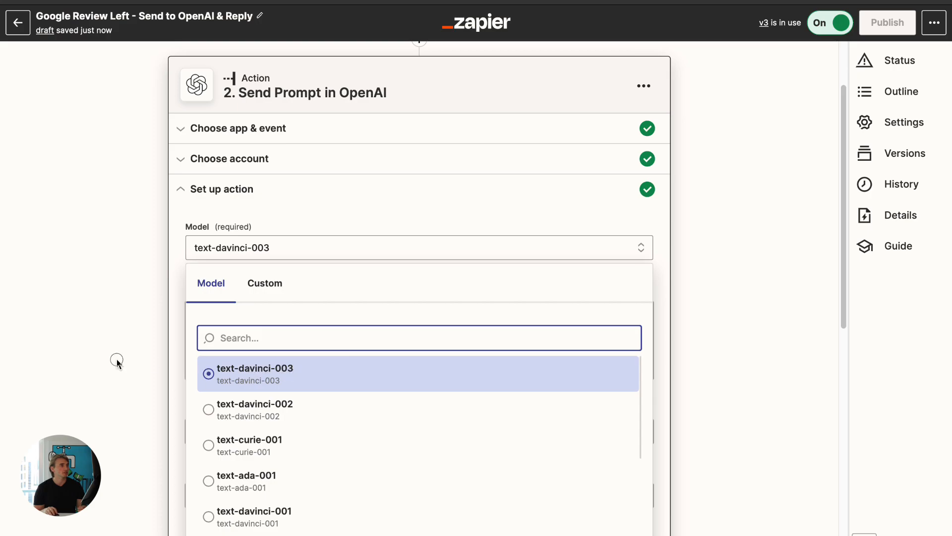
pyautogui.click(254, 367)
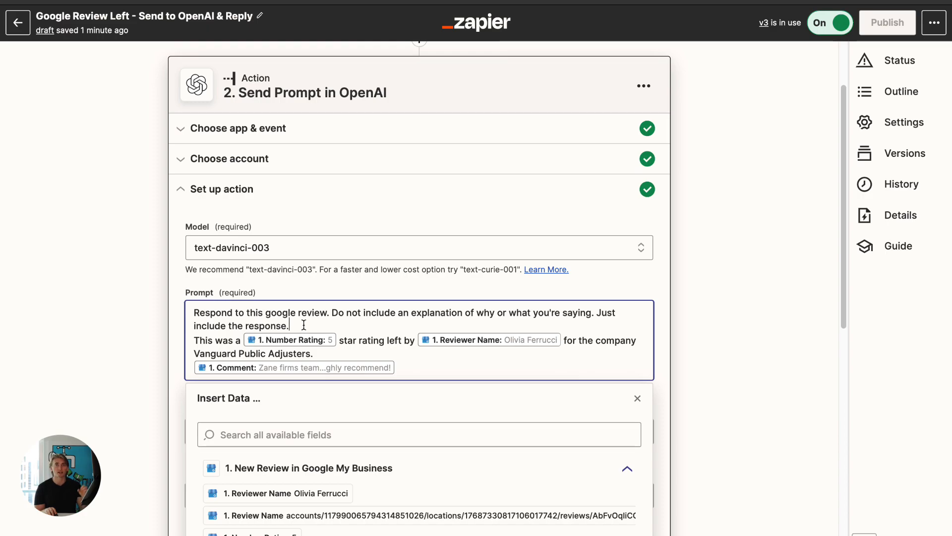
# Re-insert the Number Rating field into the prompt and list all trigger review fields.
pyautogui.moveTo(194, 312); pyautogui.dragTo(289, 325)
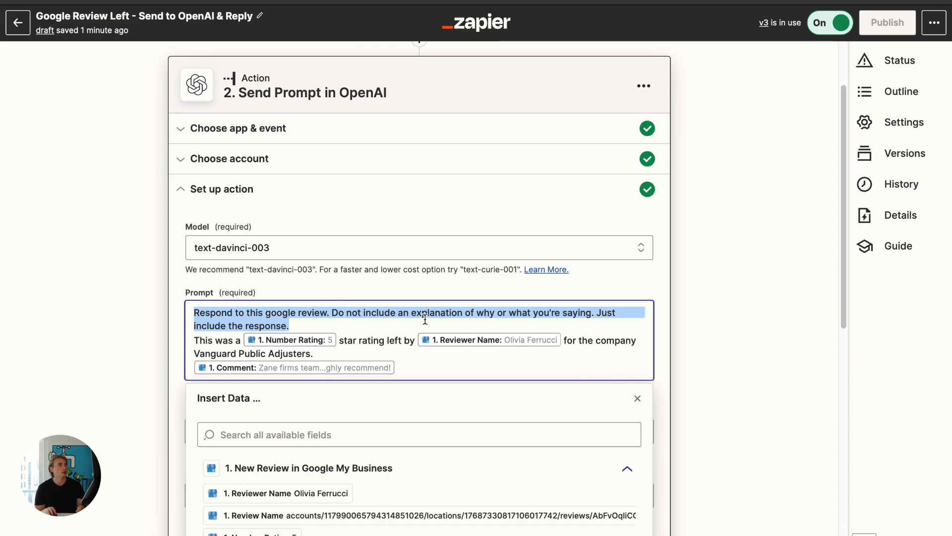
pyautogui.click(218, 337)
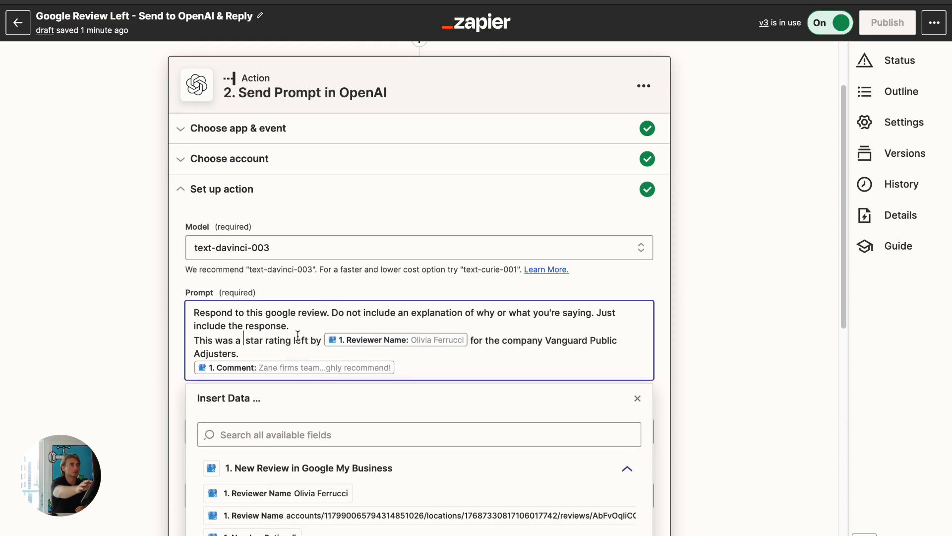
pyautogui.scroll(-3)
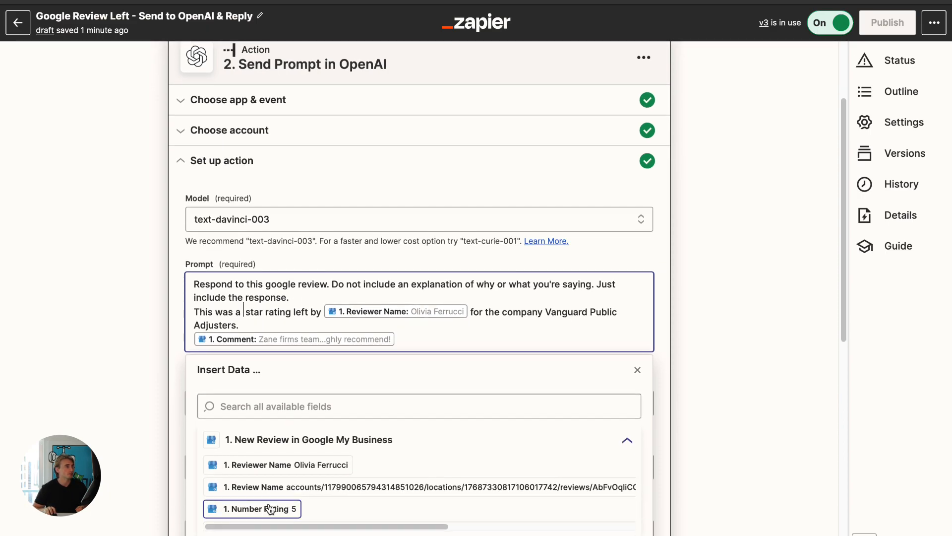
pyautogui.click(251, 509)
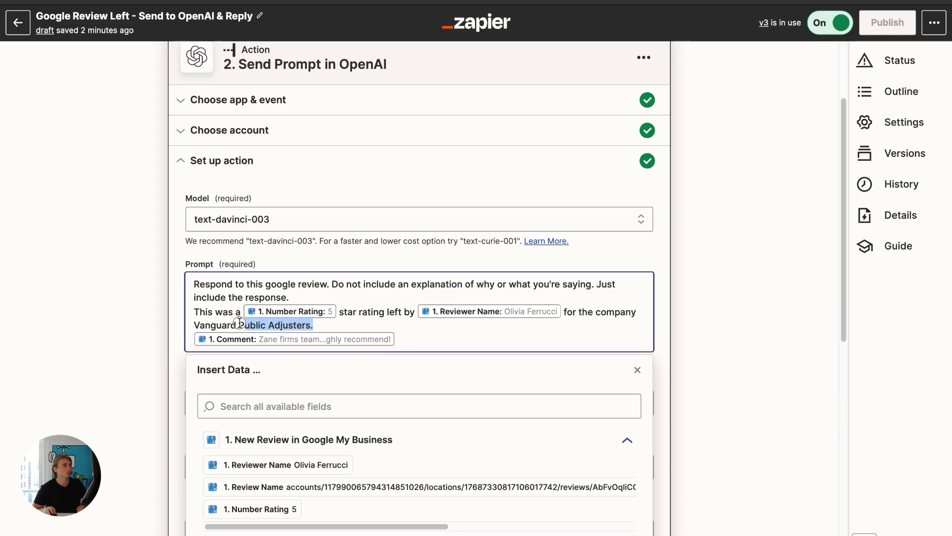
pyautogui.scroll(-3)
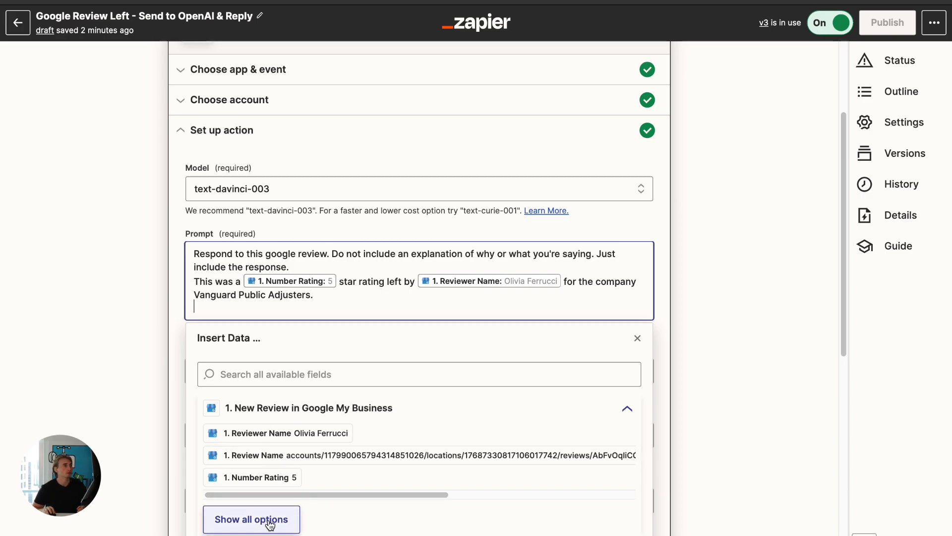
pyautogui.click(251, 519)
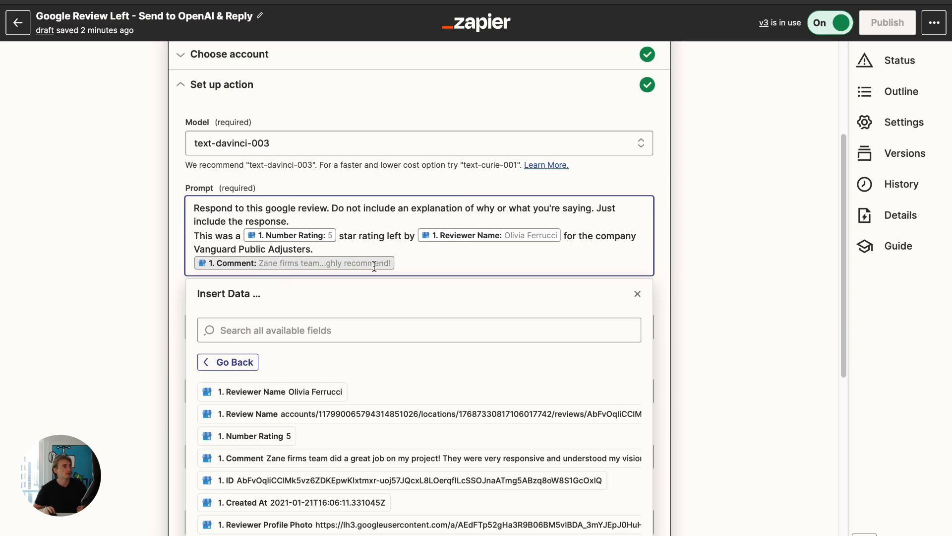
pyautogui.moveTo(176, 263)
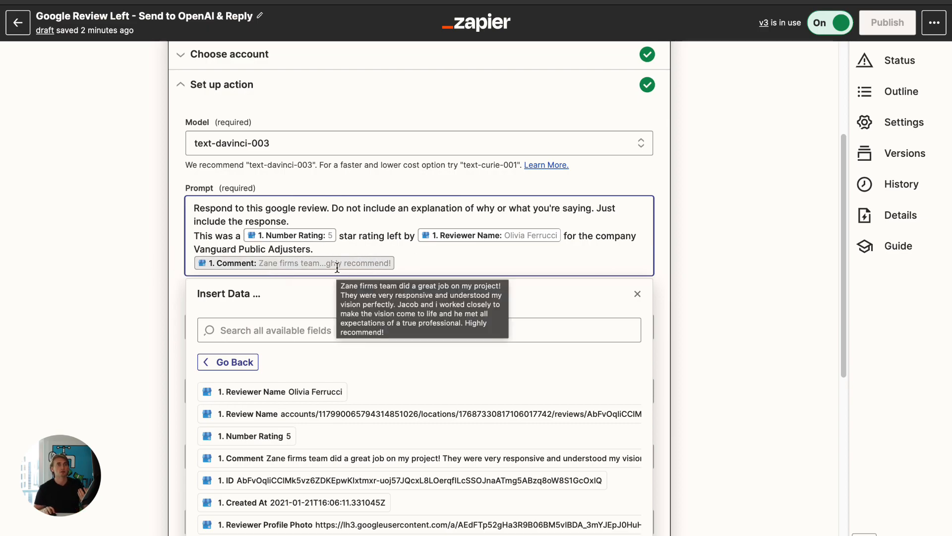
# Accept the OpenAI step's unchanged temperature and length settings and proceed to its test.
pyautogui.click(637, 295)
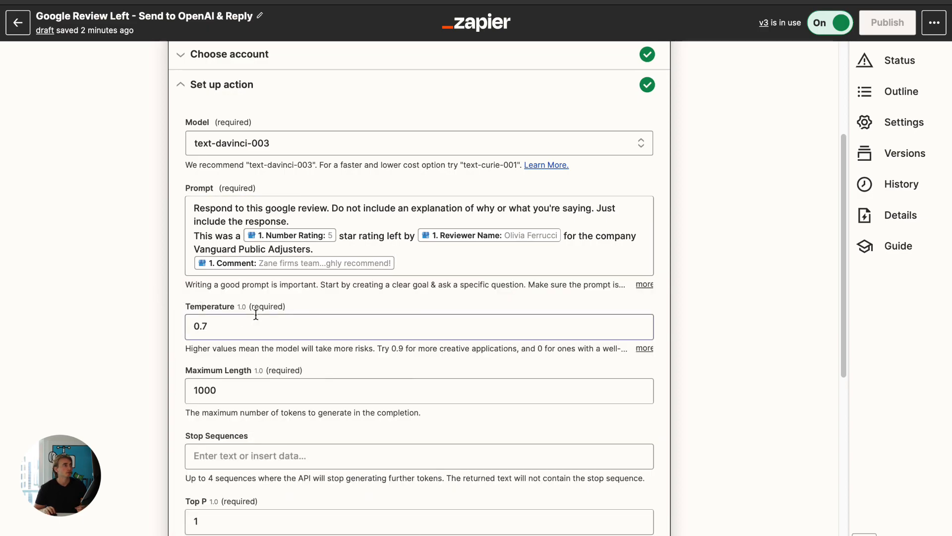
pyautogui.click(419, 326)
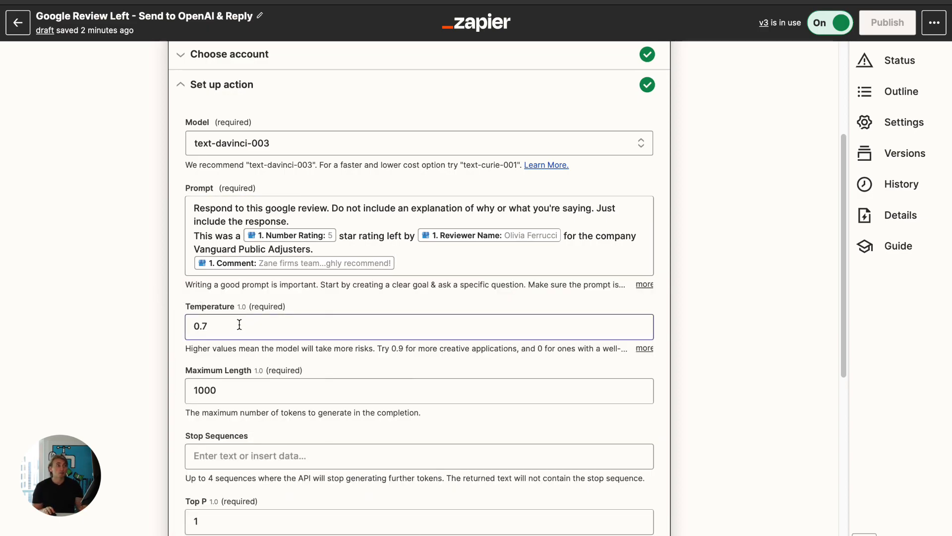
pyautogui.scroll(-3)
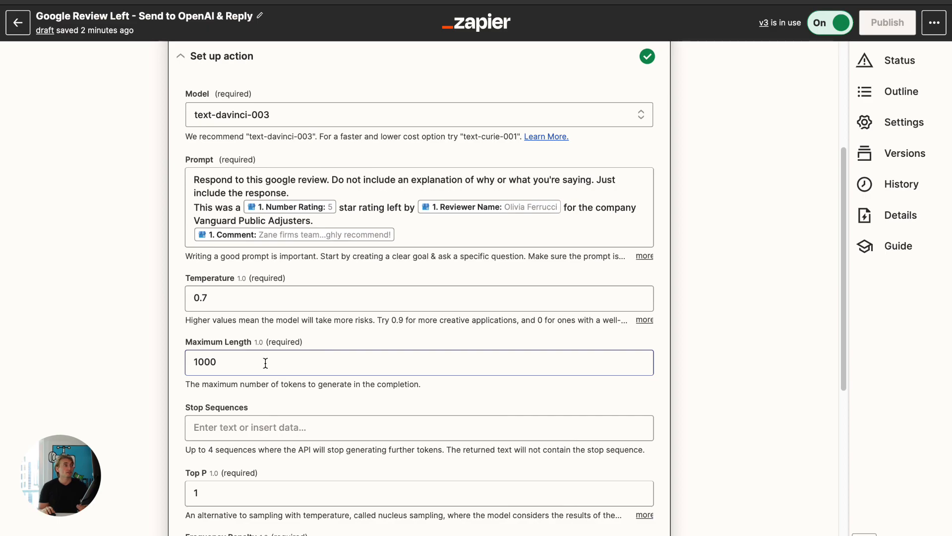
pyautogui.scroll(-3)
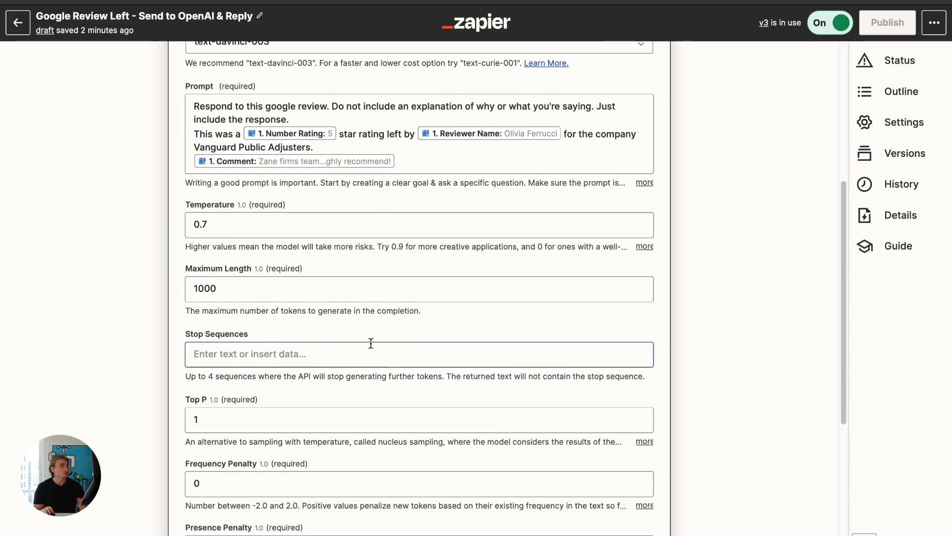
pyautogui.scroll(-3)
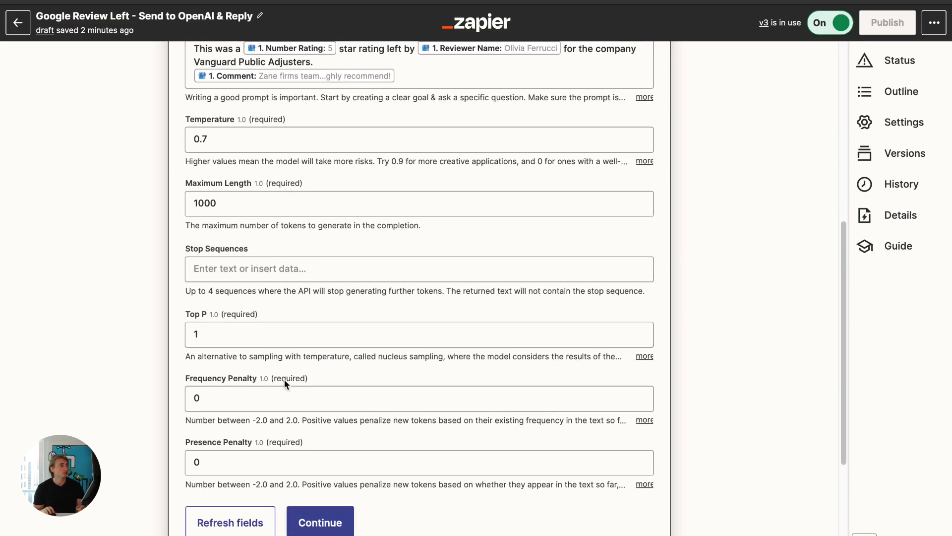
pyautogui.scroll(-3)
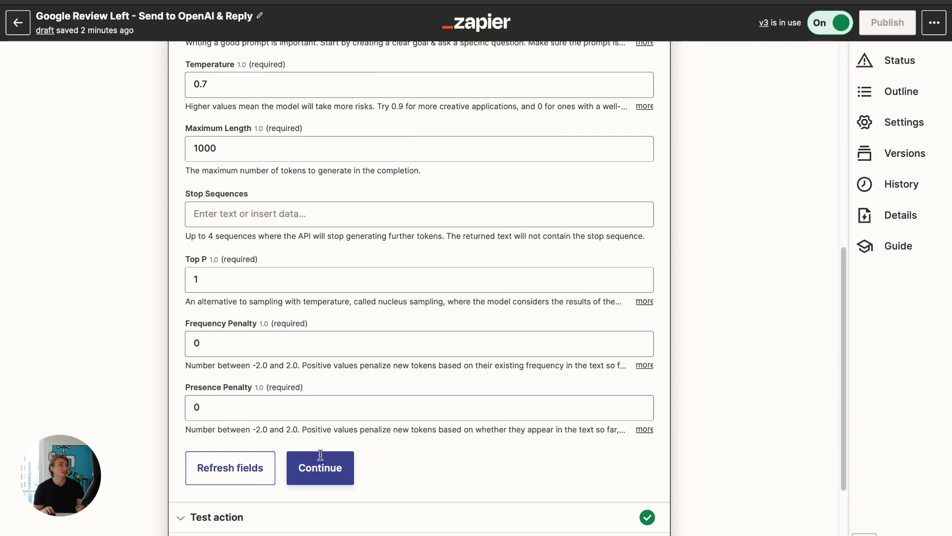
pyautogui.click(320, 468)
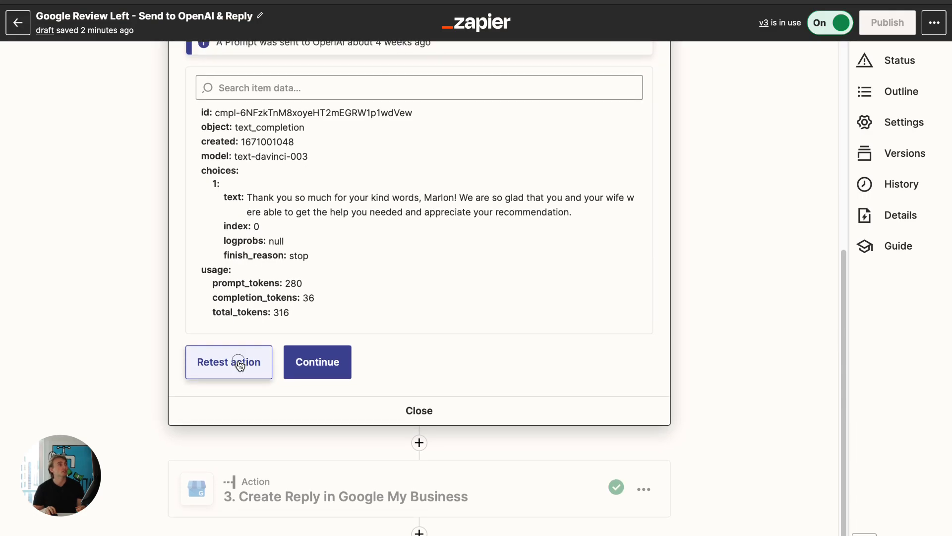
# Retest the OpenAI step and review its fresh thank-you text_completion output.
pyautogui.click(229, 361)
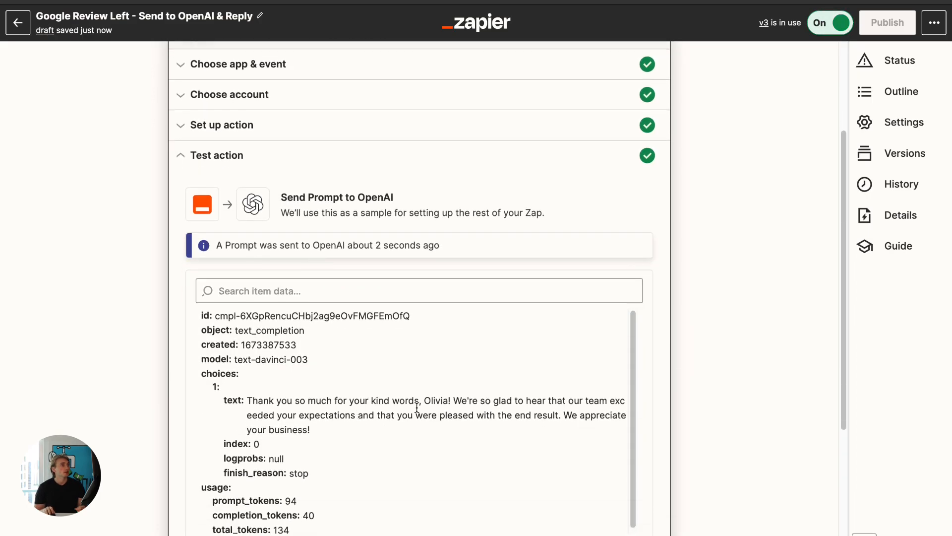
pyautogui.moveTo(271, 410)
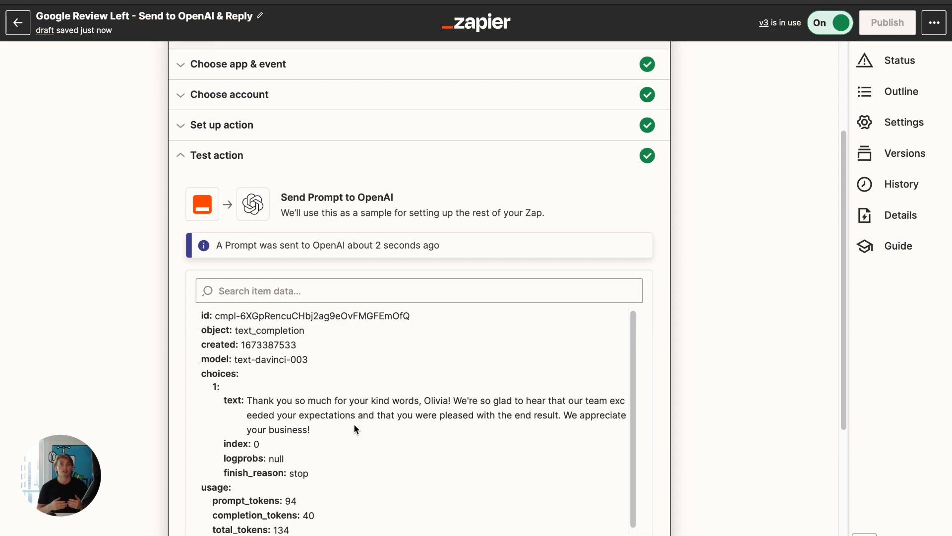
pyautogui.moveTo(366, 385)
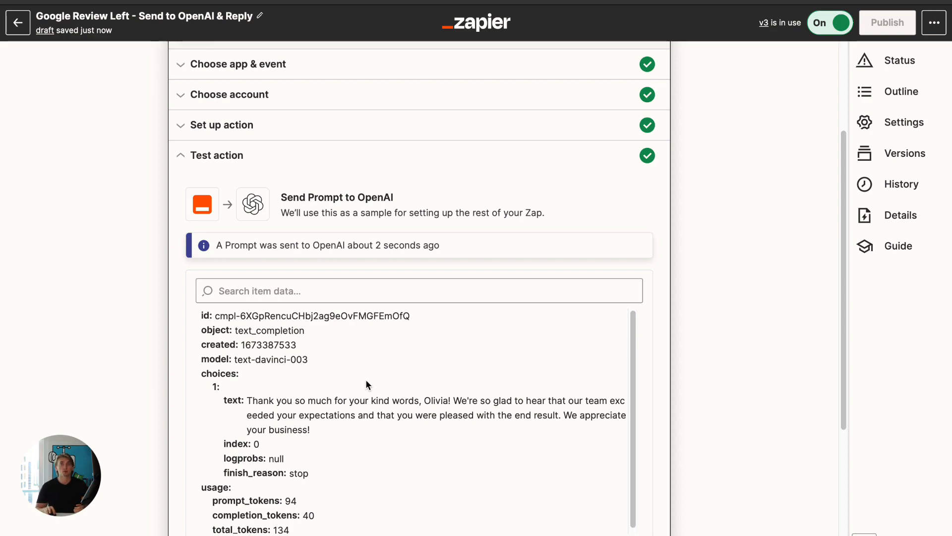
pyautogui.scroll(-3)
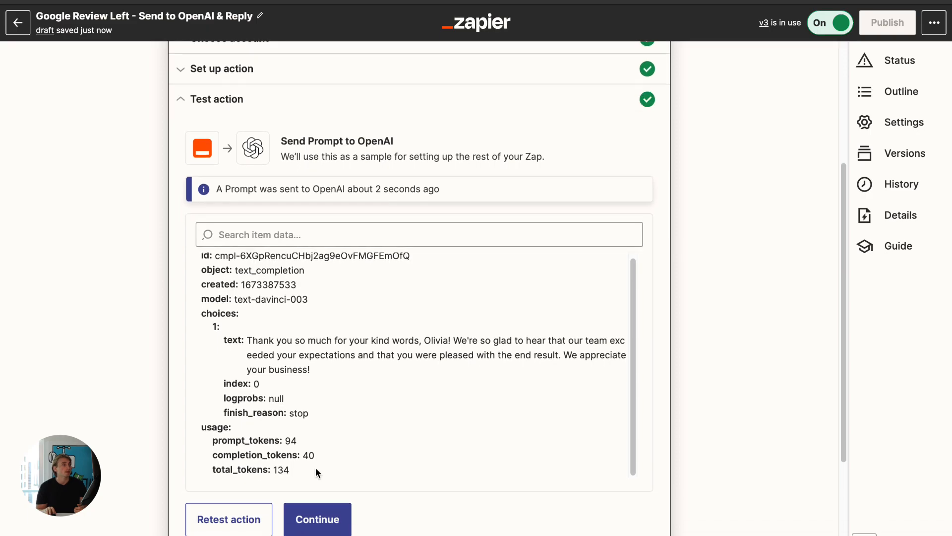
# Set step 3 to Google My Business's Create Reply event with the connected business account.
pyautogui.click(317, 519)
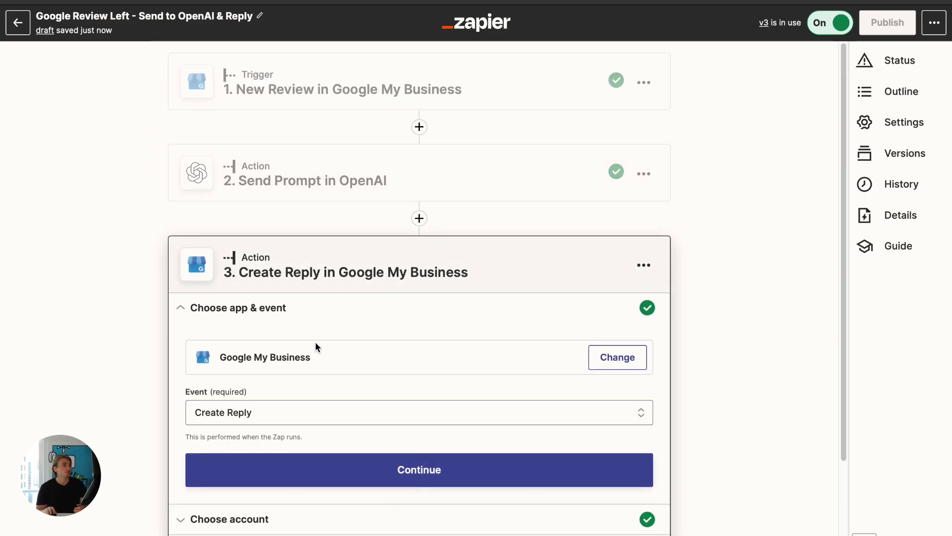
pyautogui.moveTo(419, 218)
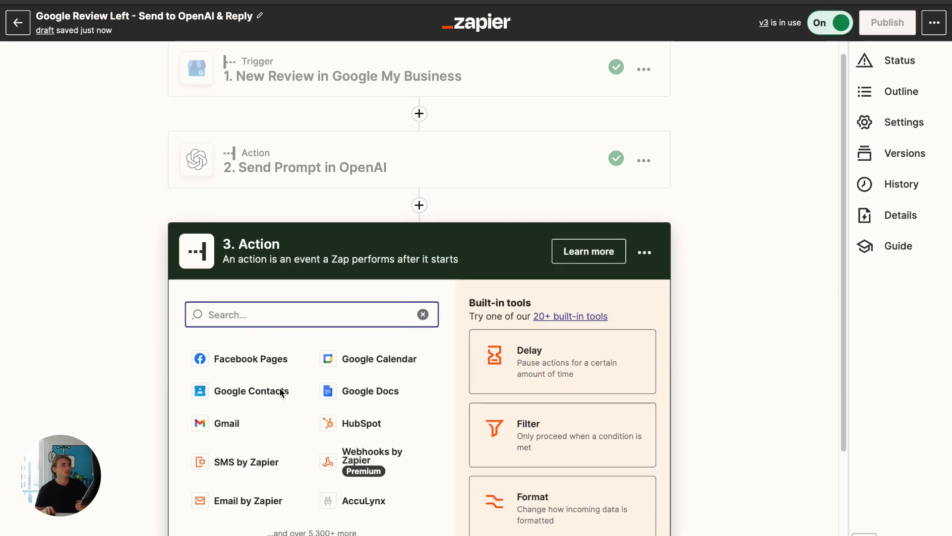
pyautogui.write('goo')
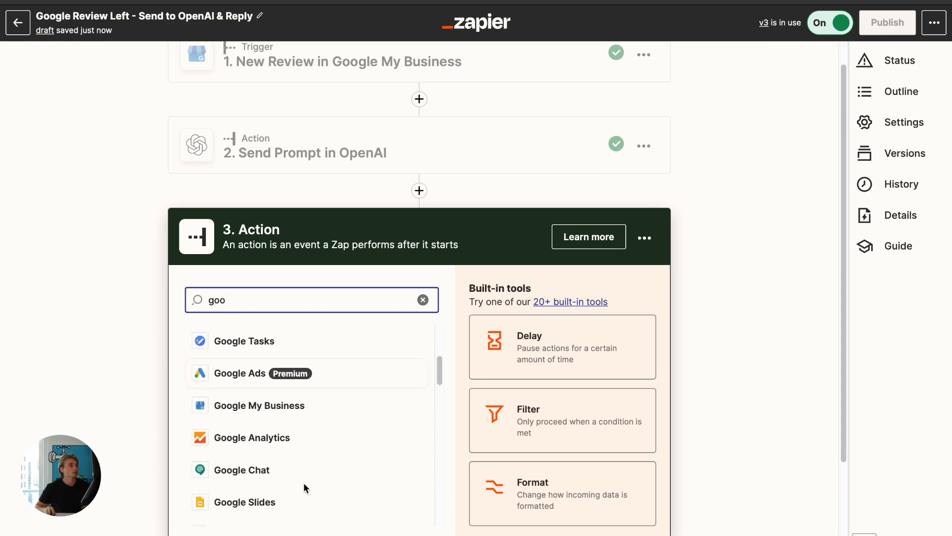
pyautogui.click(259, 405)
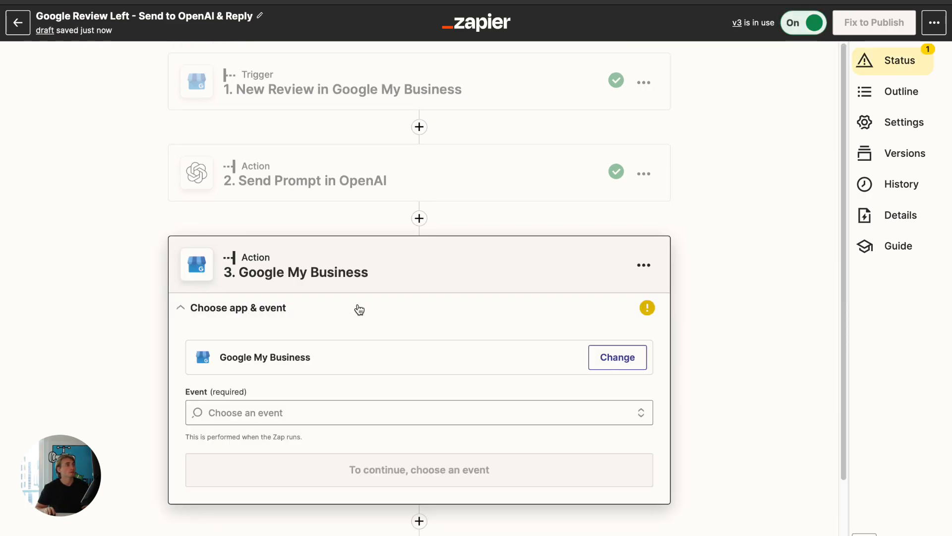
pyautogui.click(419, 412)
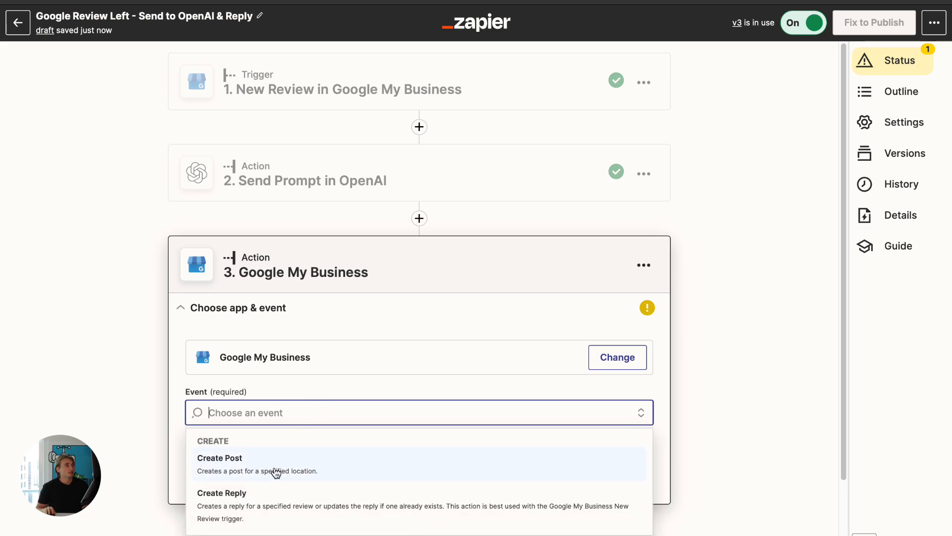
pyautogui.click(222, 493)
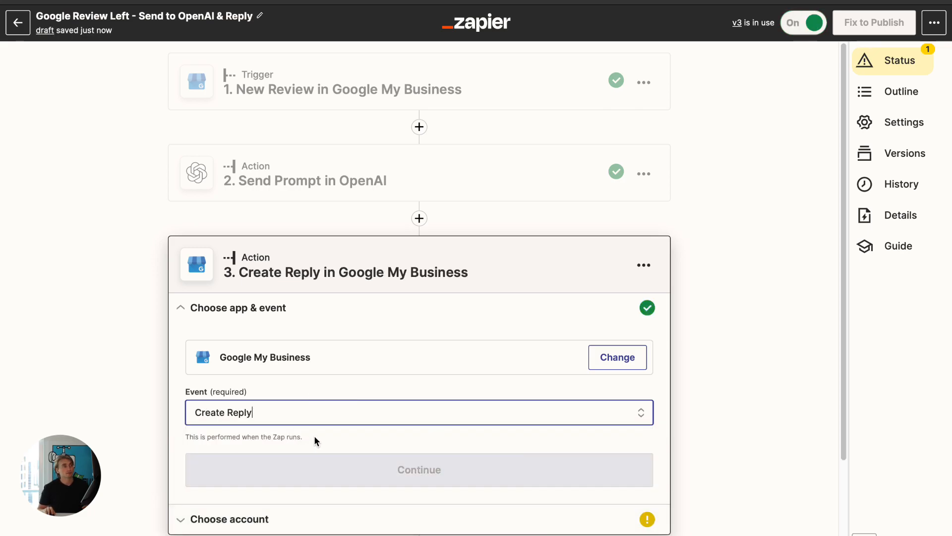
pyautogui.click(418, 468)
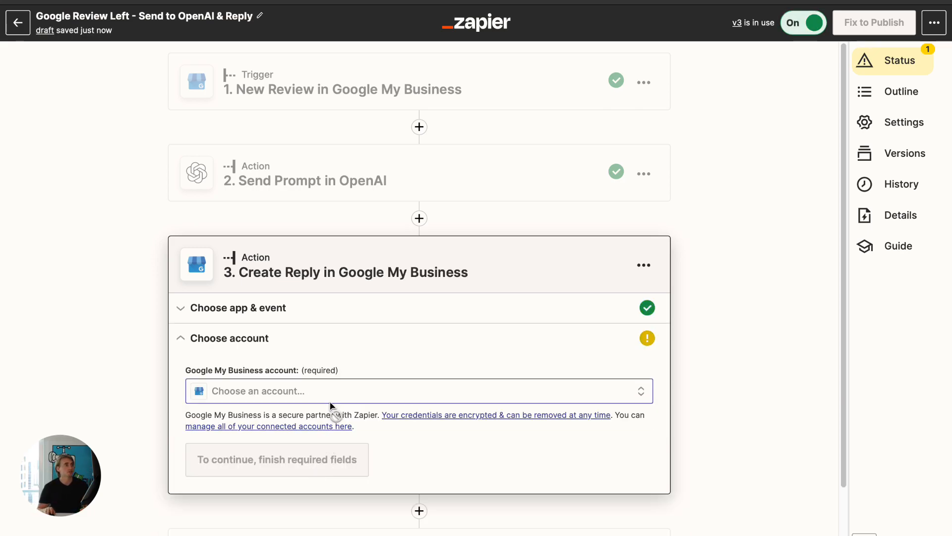
pyautogui.click(419, 391)
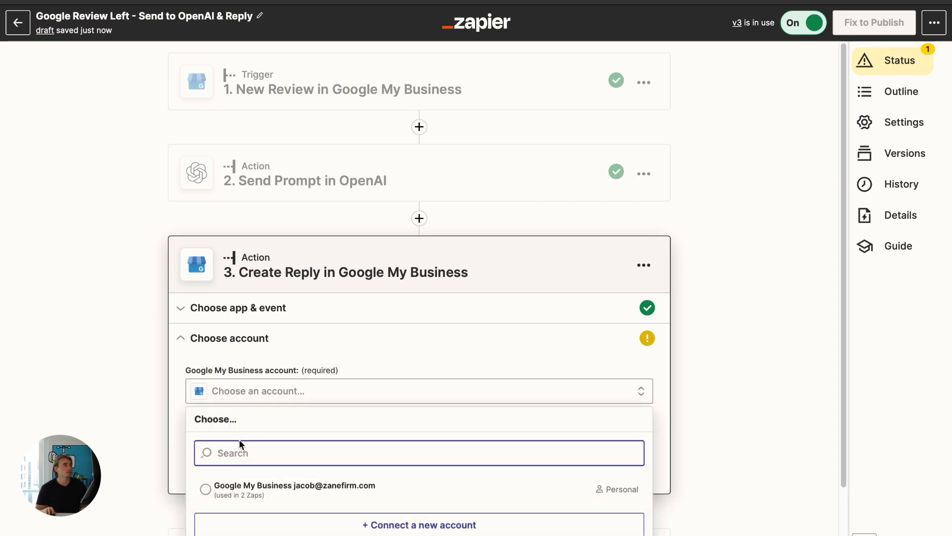
pyautogui.click(644, 265)
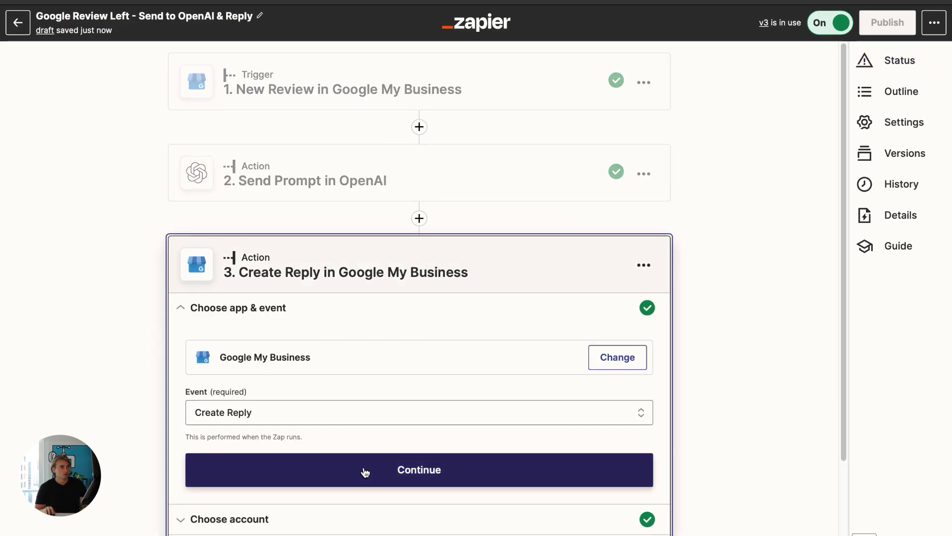
pyautogui.click(419, 469)
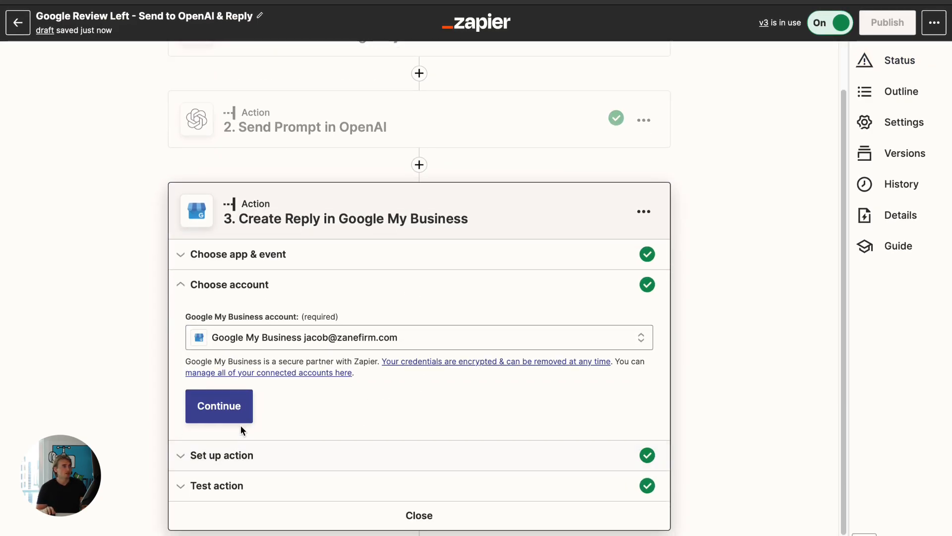
# Fill Review Name with 1. Review Name and keep 2. Choices Text as the reply.
pyautogui.click(219, 406)
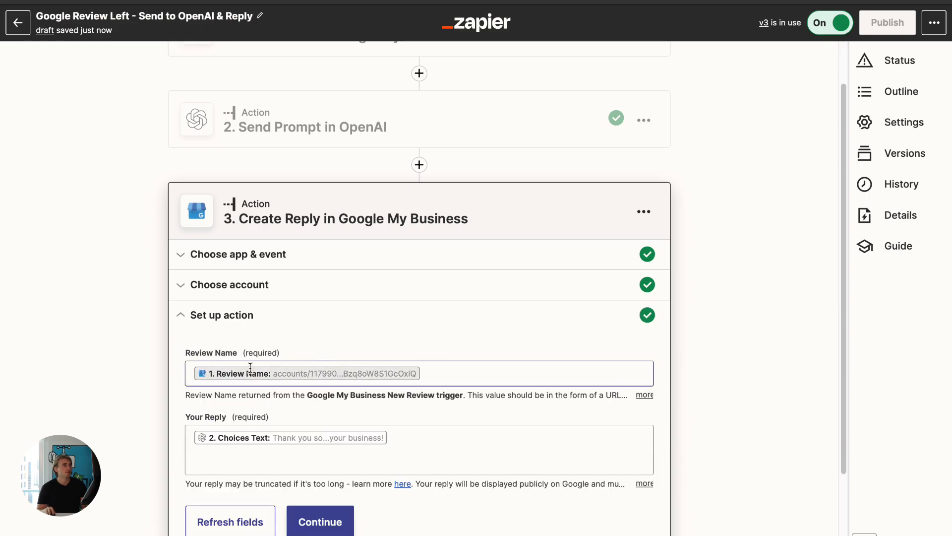
pyautogui.click(334, 373)
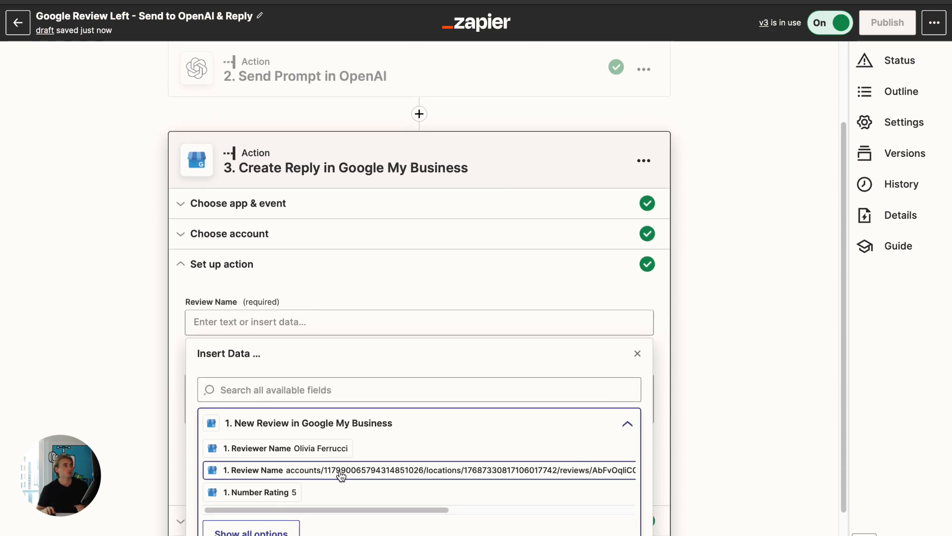
pyautogui.click(340, 470)
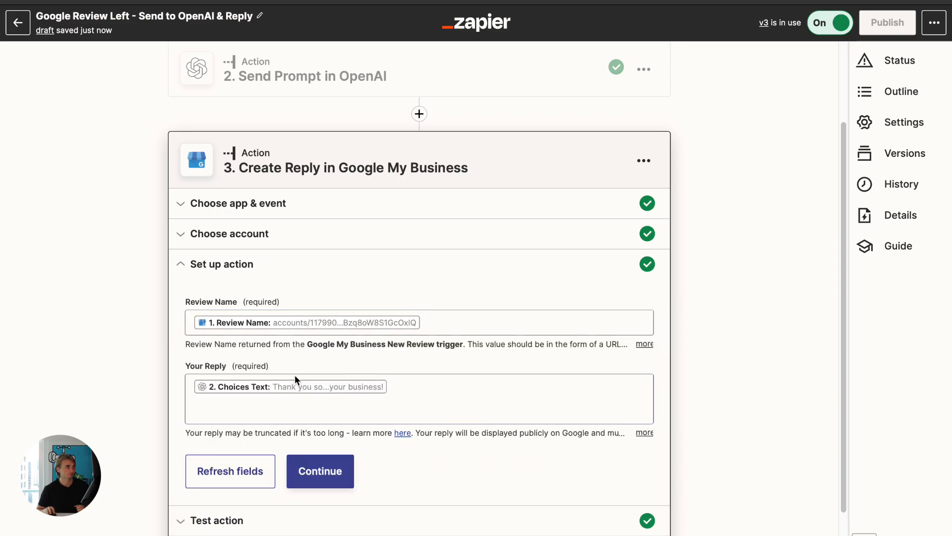
pyautogui.click(419, 395)
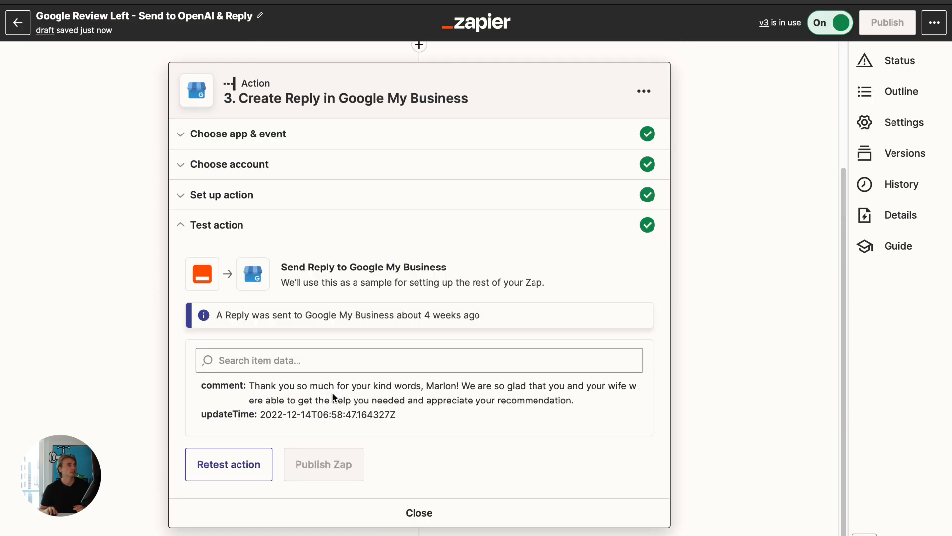
# Send a test reply to the current reviewer, check the comment output, then close.
pyautogui.click(228, 463)
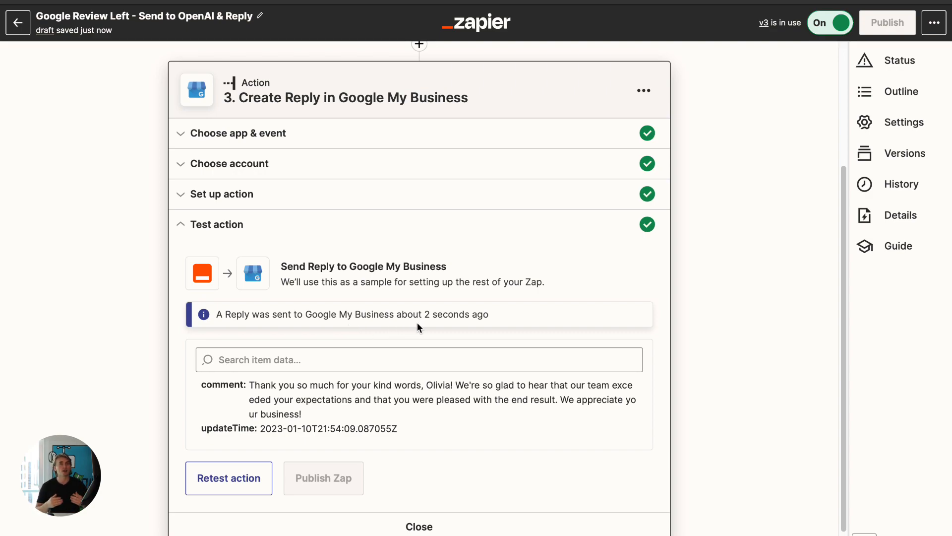
pyautogui.click(418, 359)
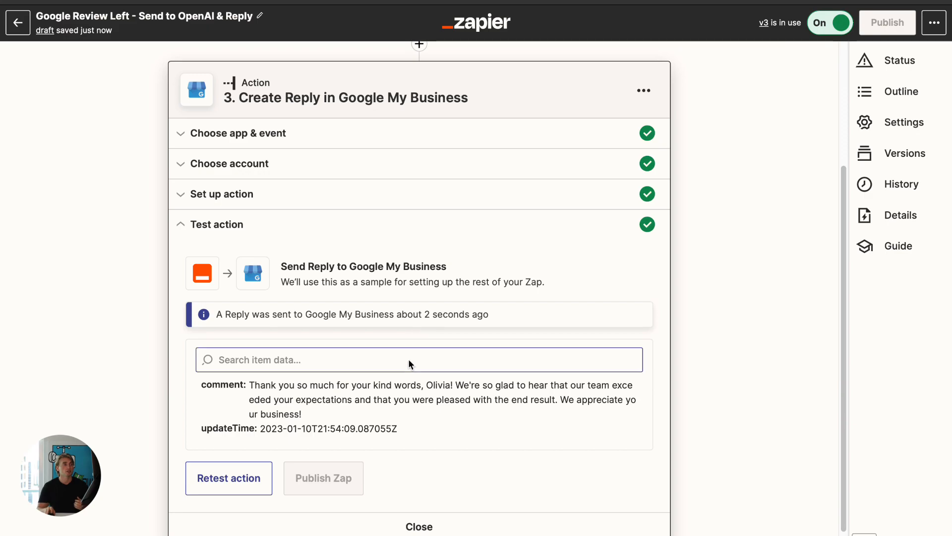
pyautogui.scroll(-3)
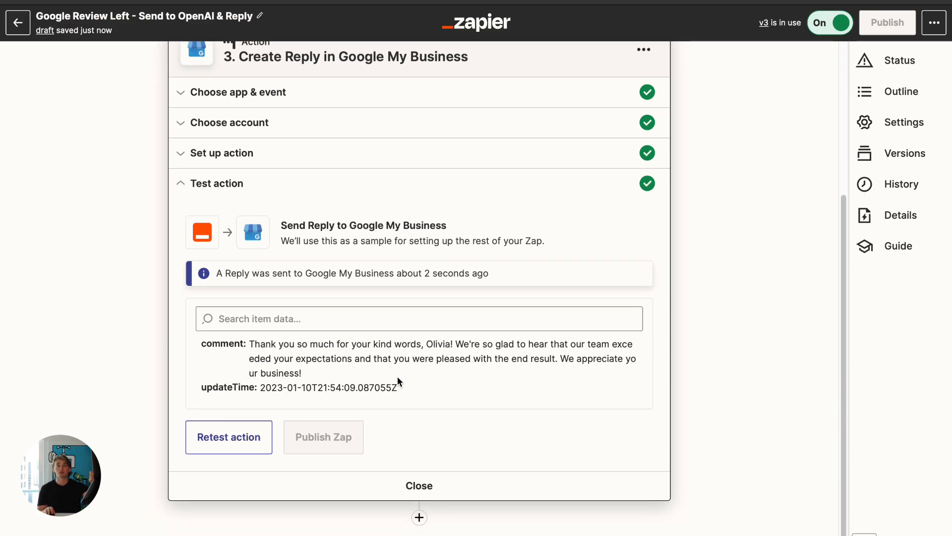
pyautogui.click(419, 485)
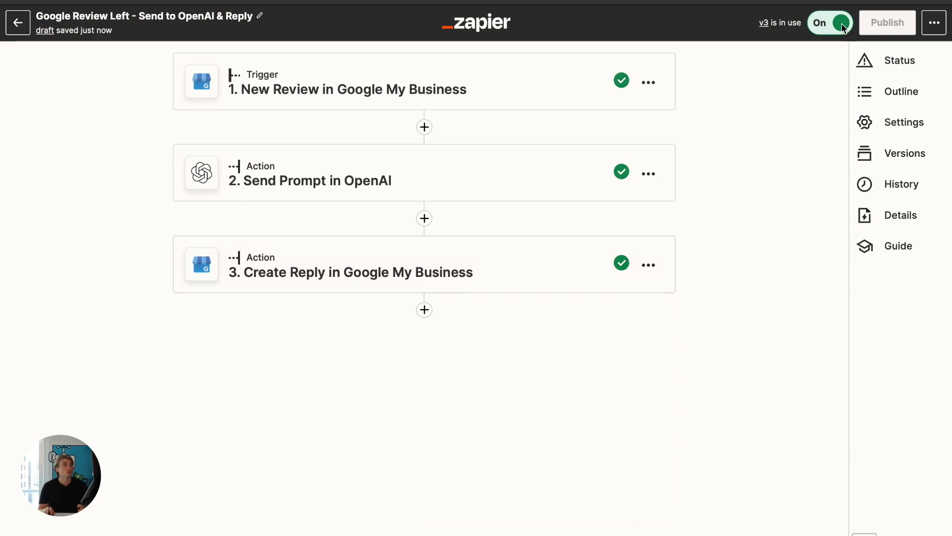